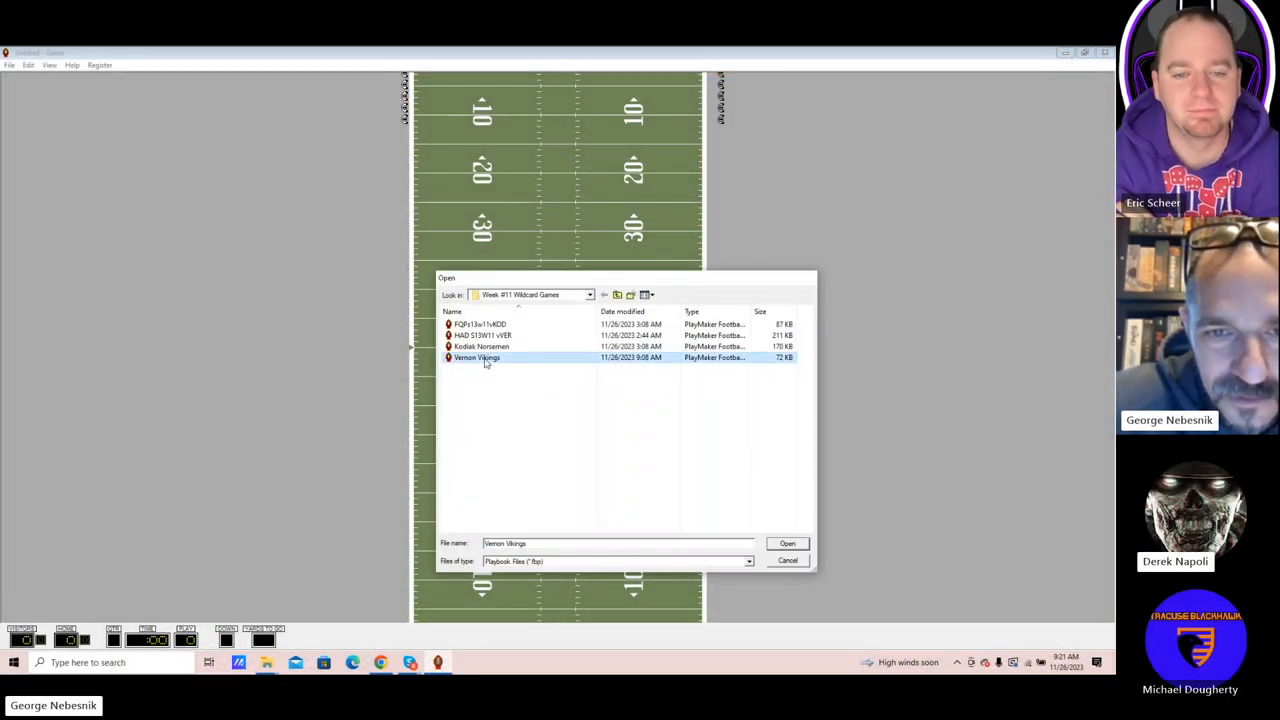
- Load the Vernon Vikings playbook and confirm the matchup against Haddonfield to start the game
click(788, 544)
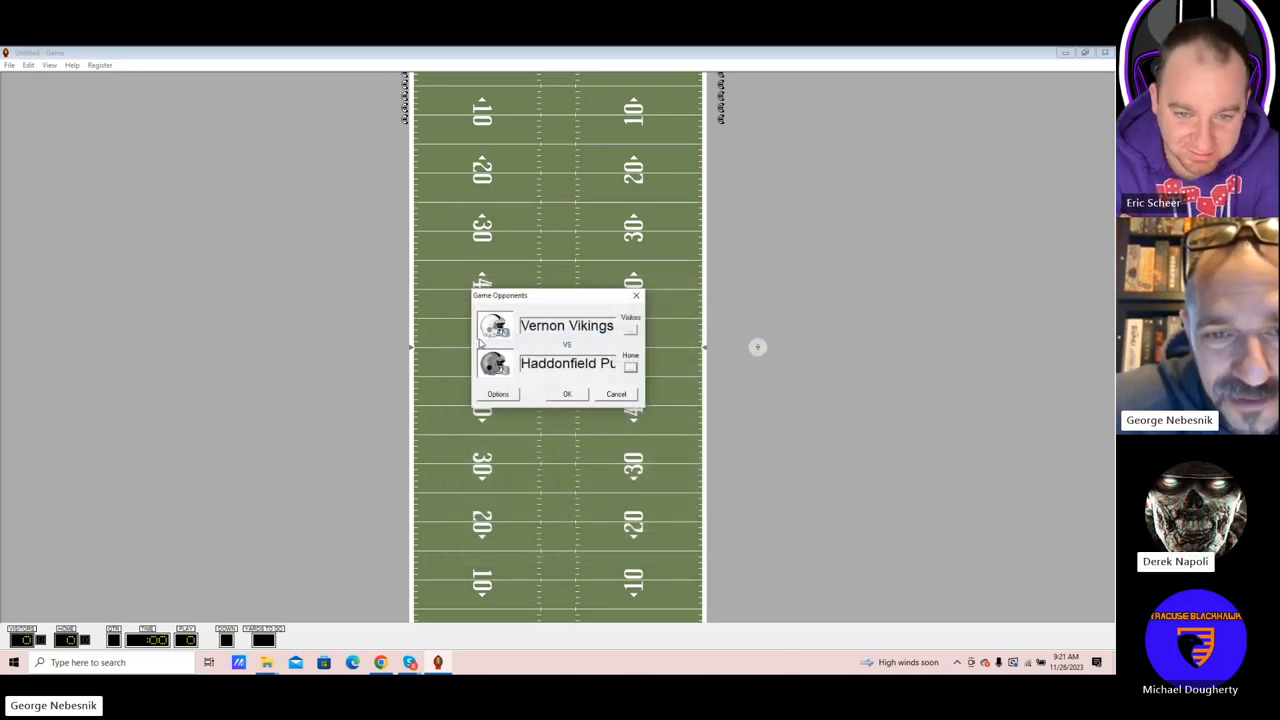
click(568, 392)
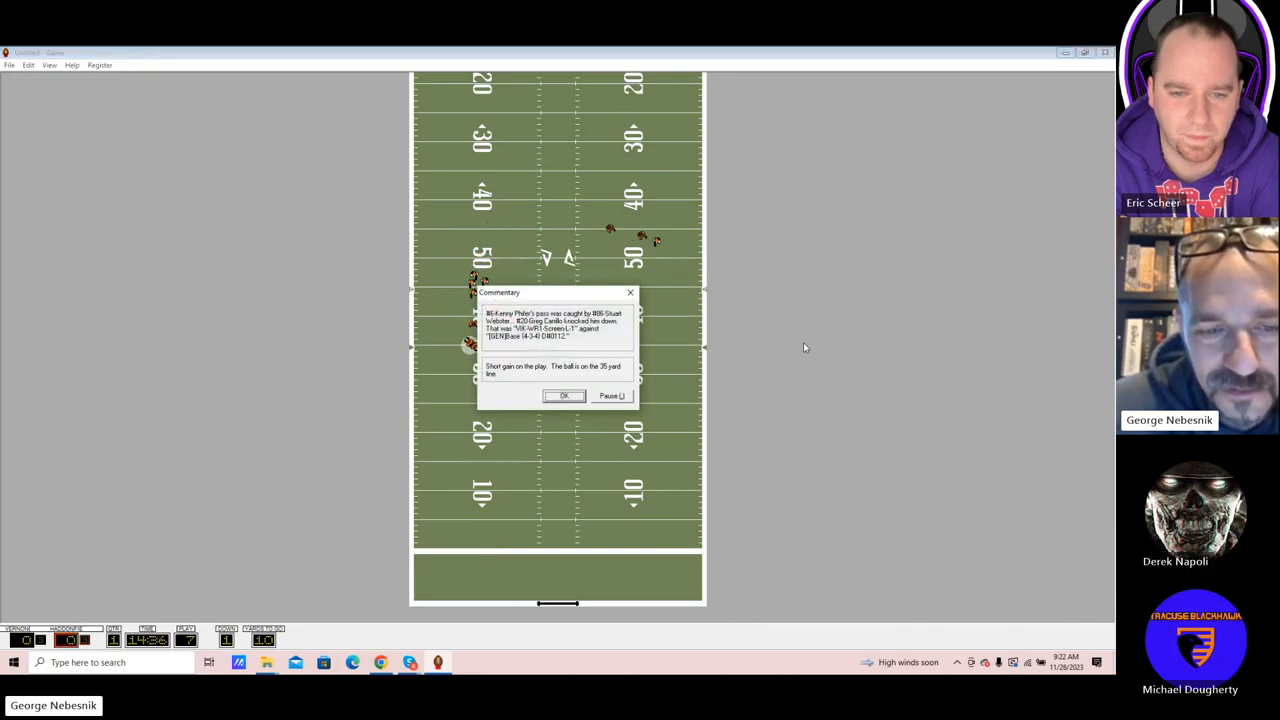
- Run successive plays through the opening drives until a score is followed by a good extra point
click(564, 396)
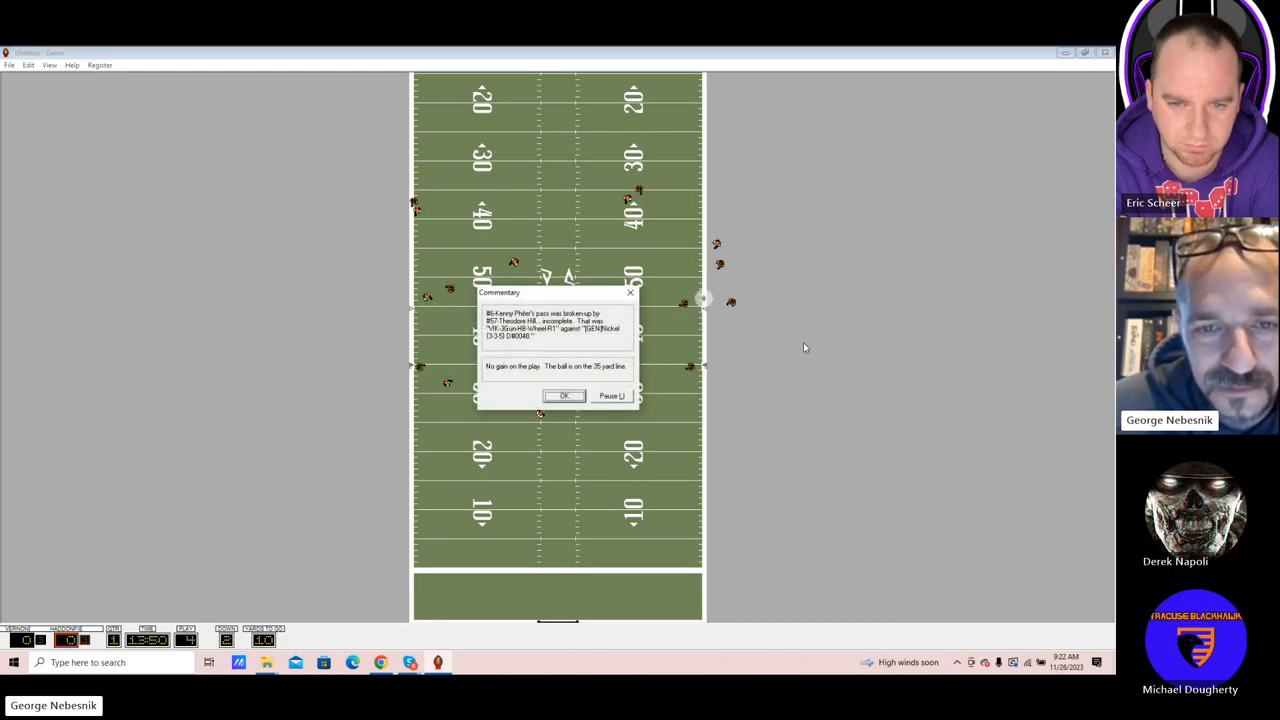
click(564, 396)
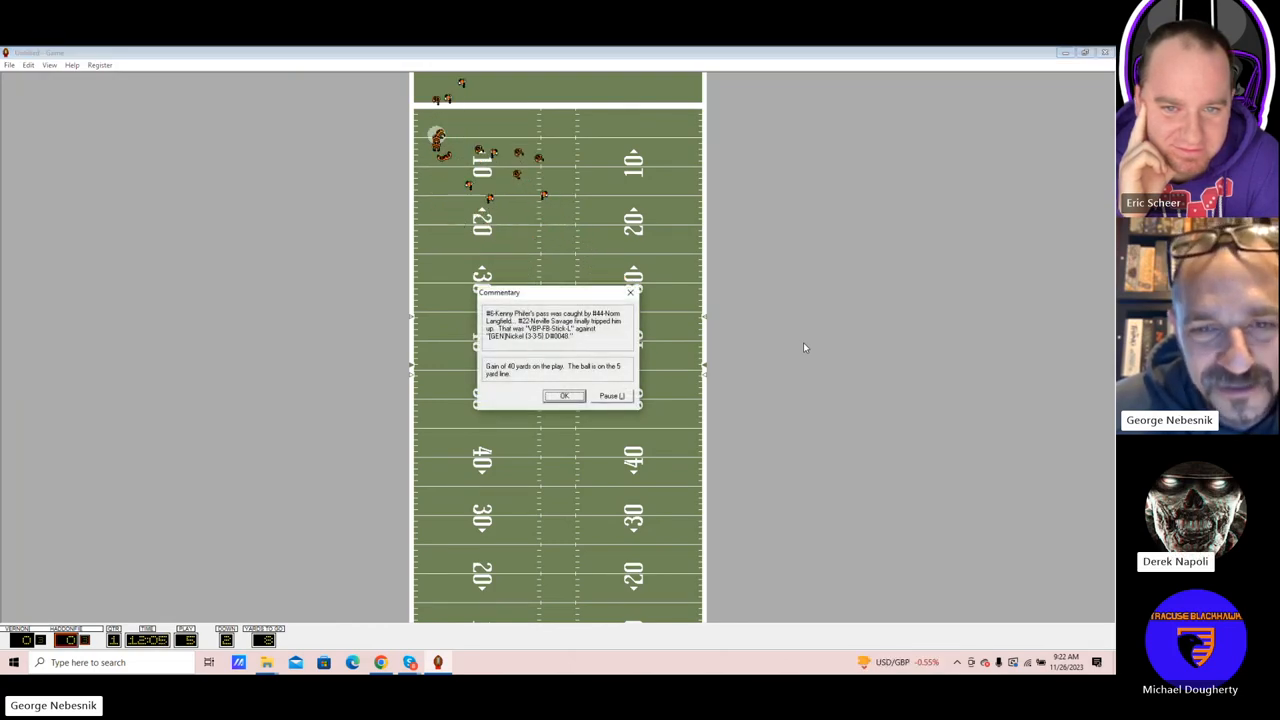
click(564, 396)
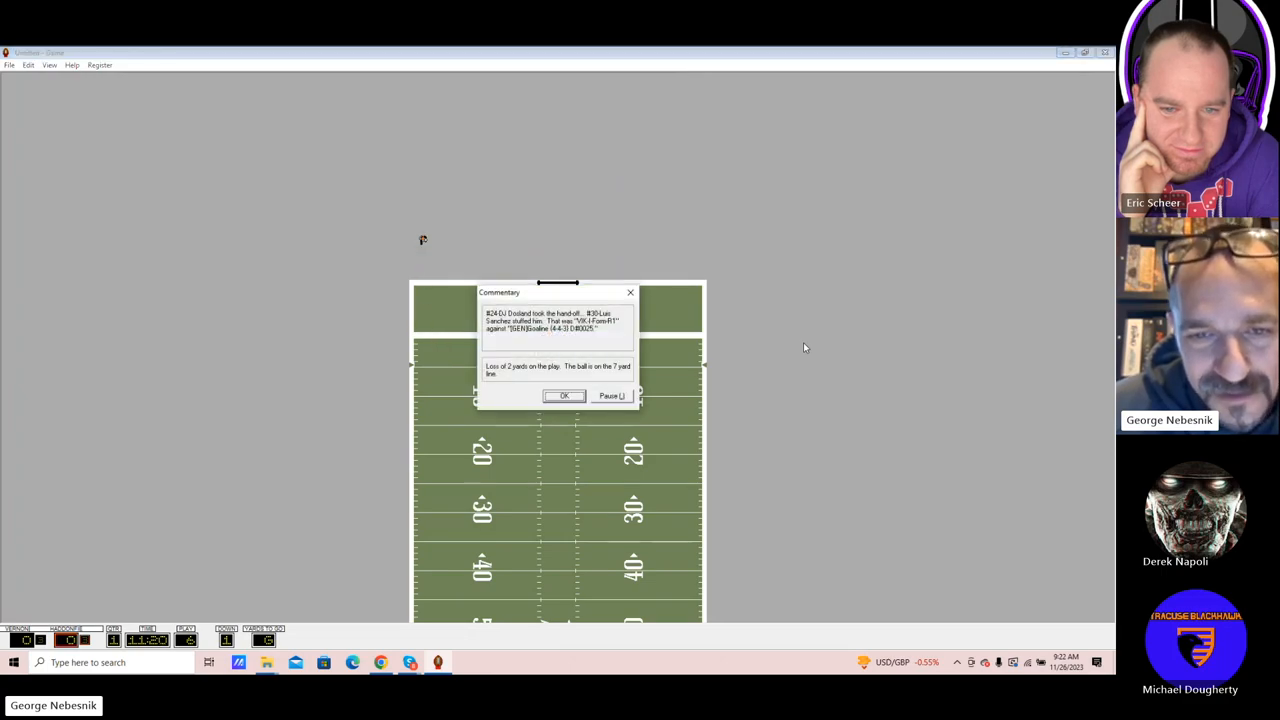
click(564, 396)
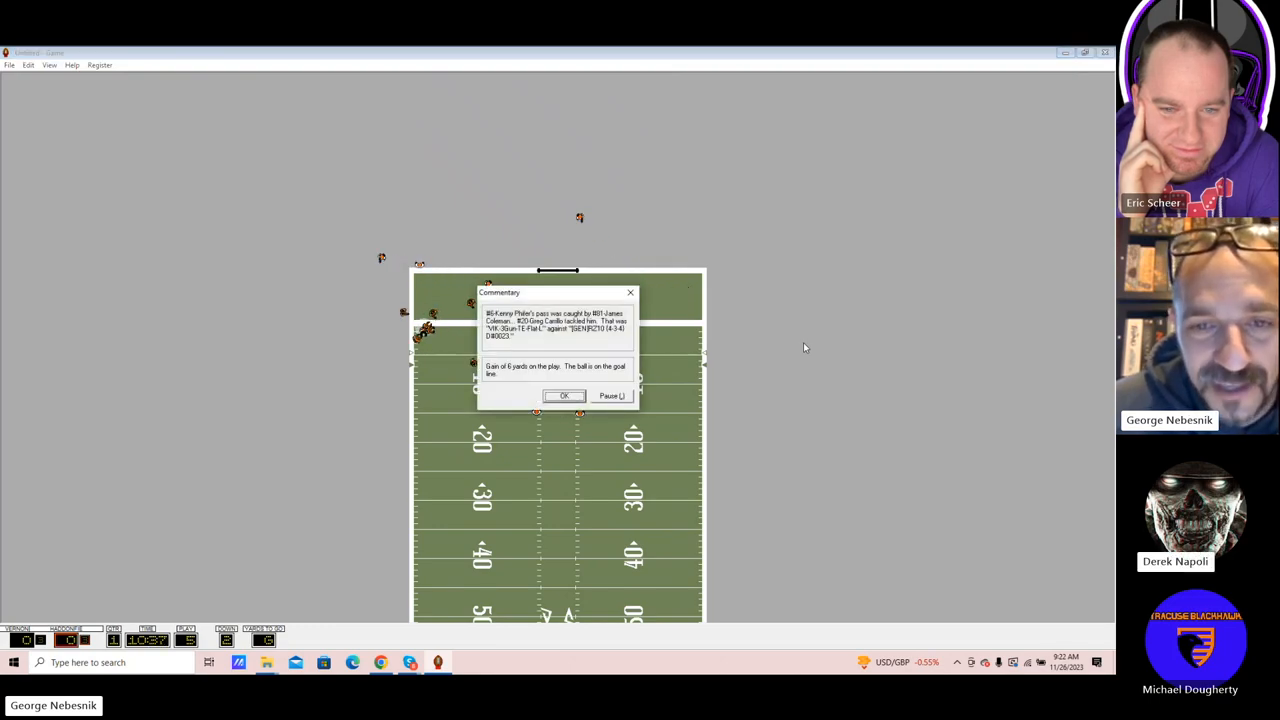
click(564, 396)
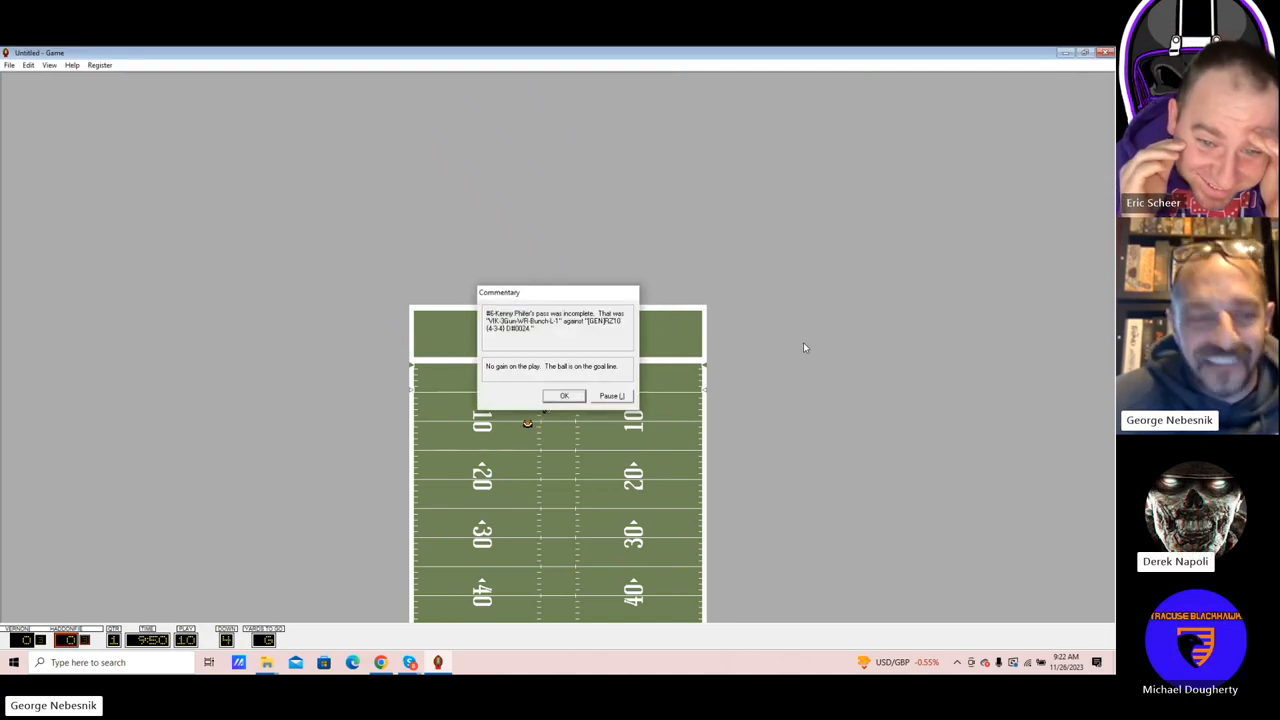
click(564, 396)
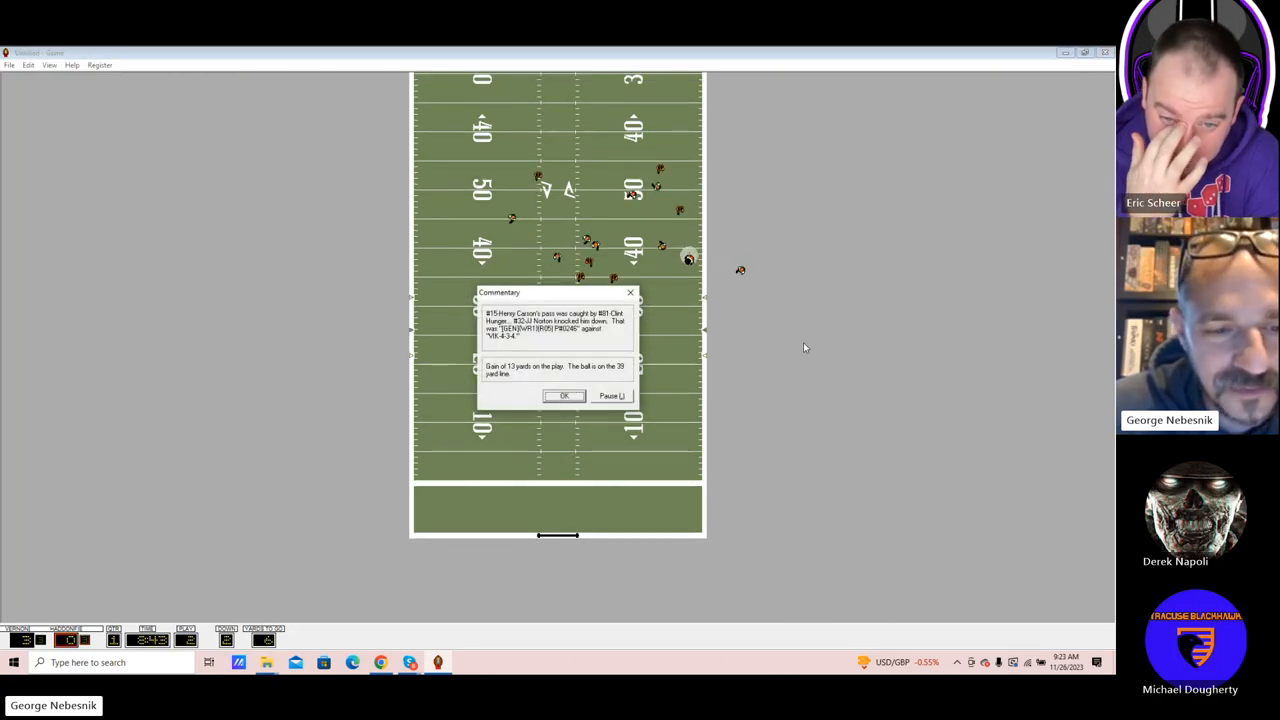
click(564, 396)
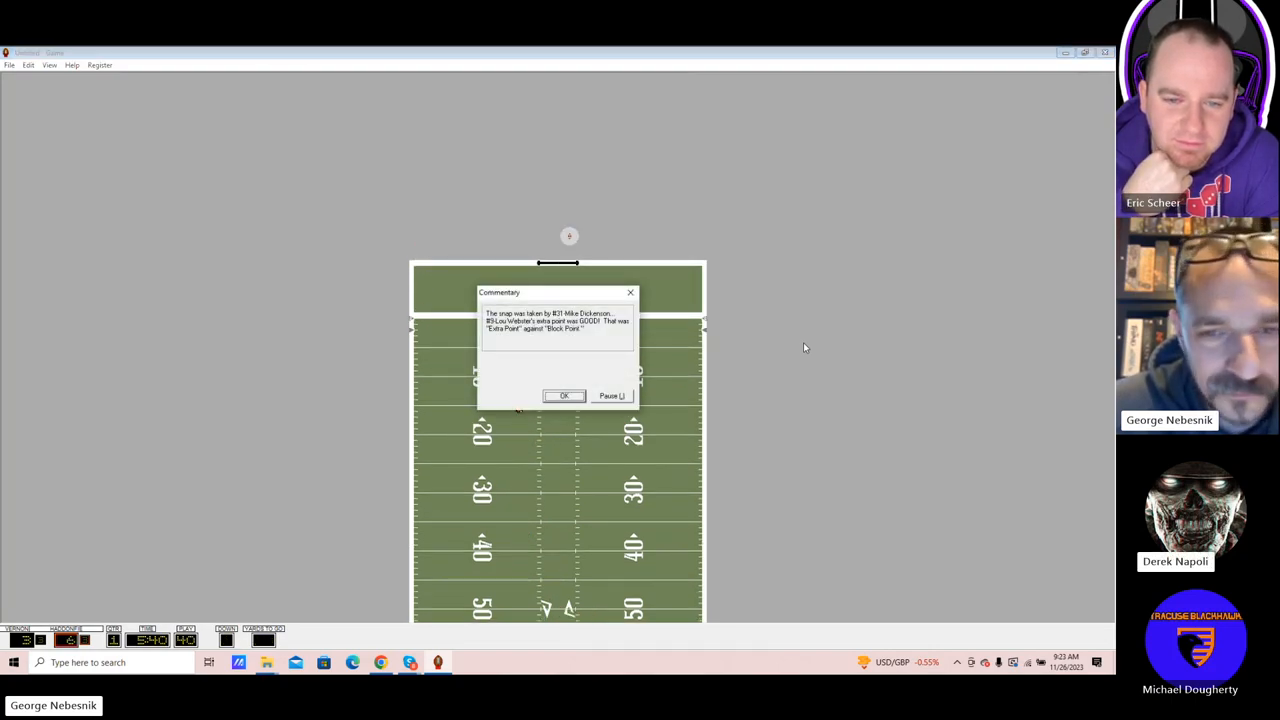
- Continue play past the extra point and another touchdown to the end of the first quarter
click(564, 396)
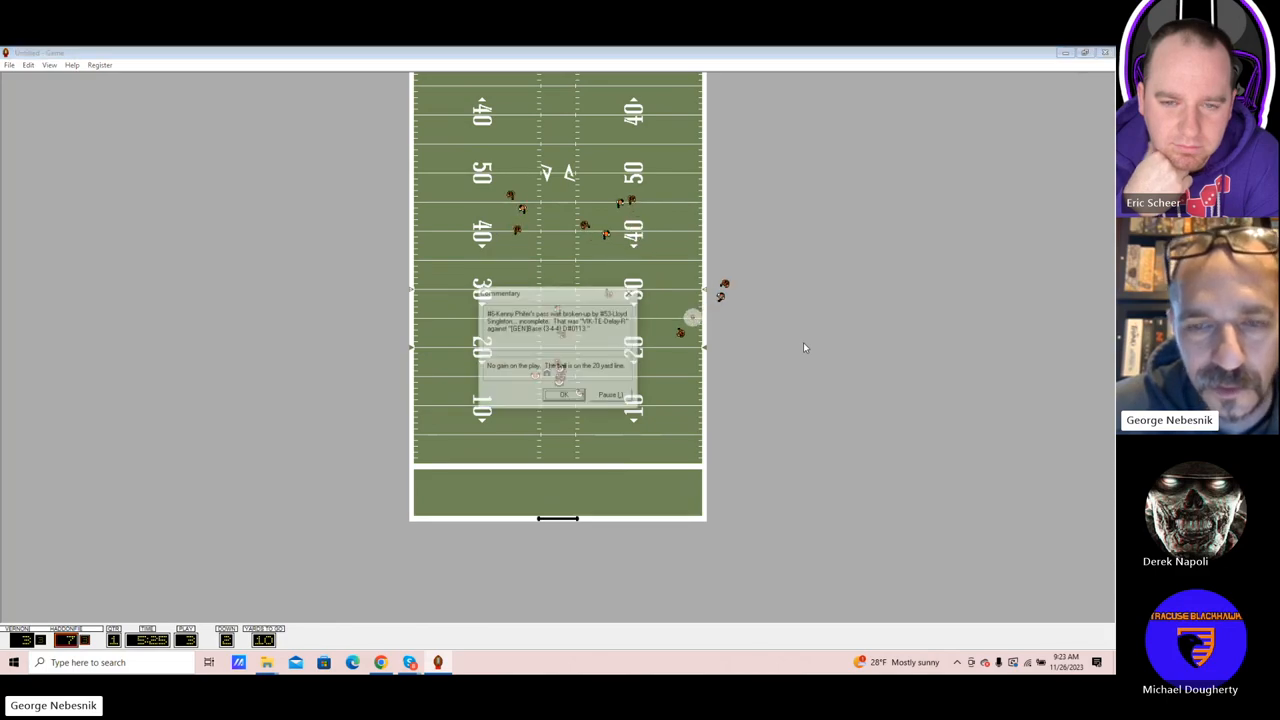
click(564, 394)
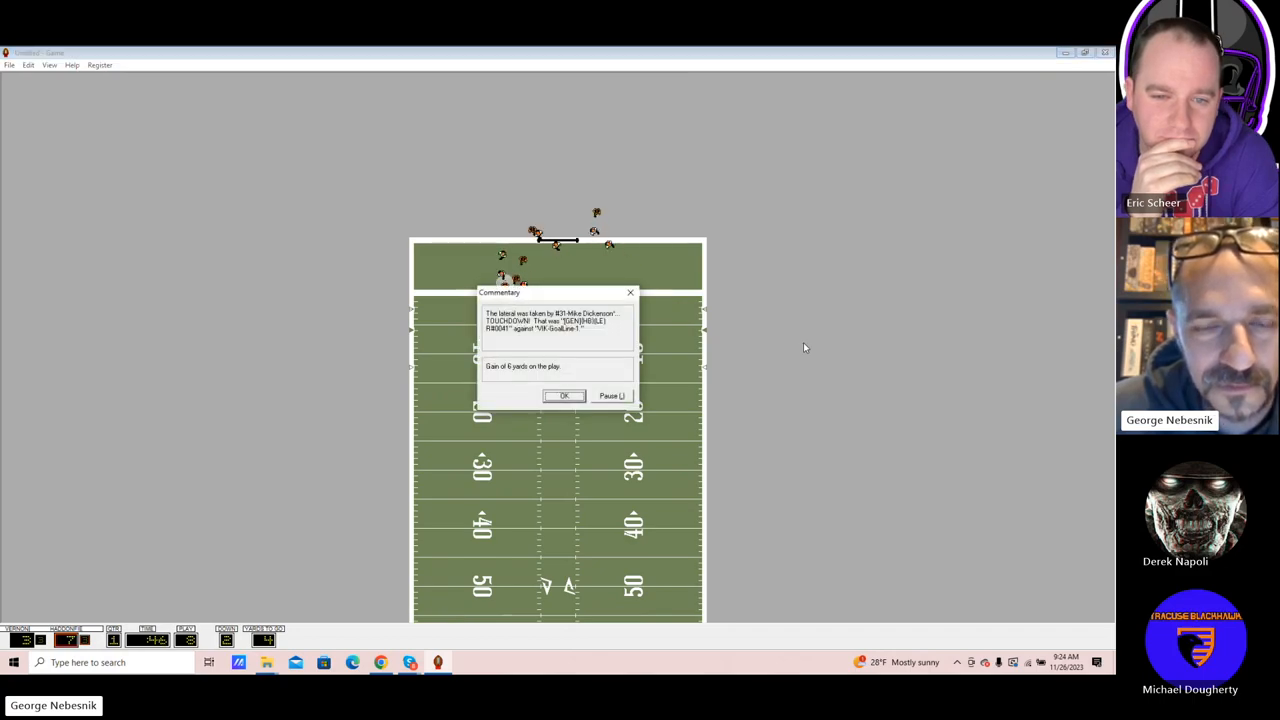
click(564, 396)
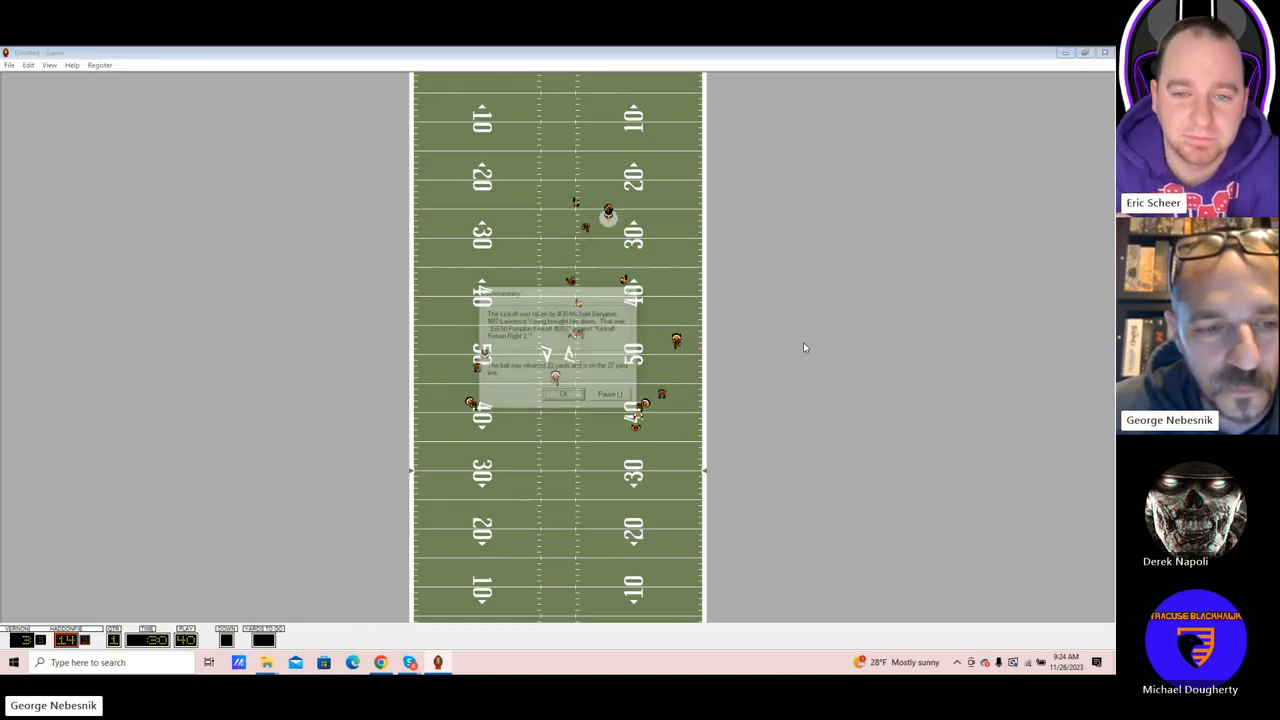
click(564, 392)
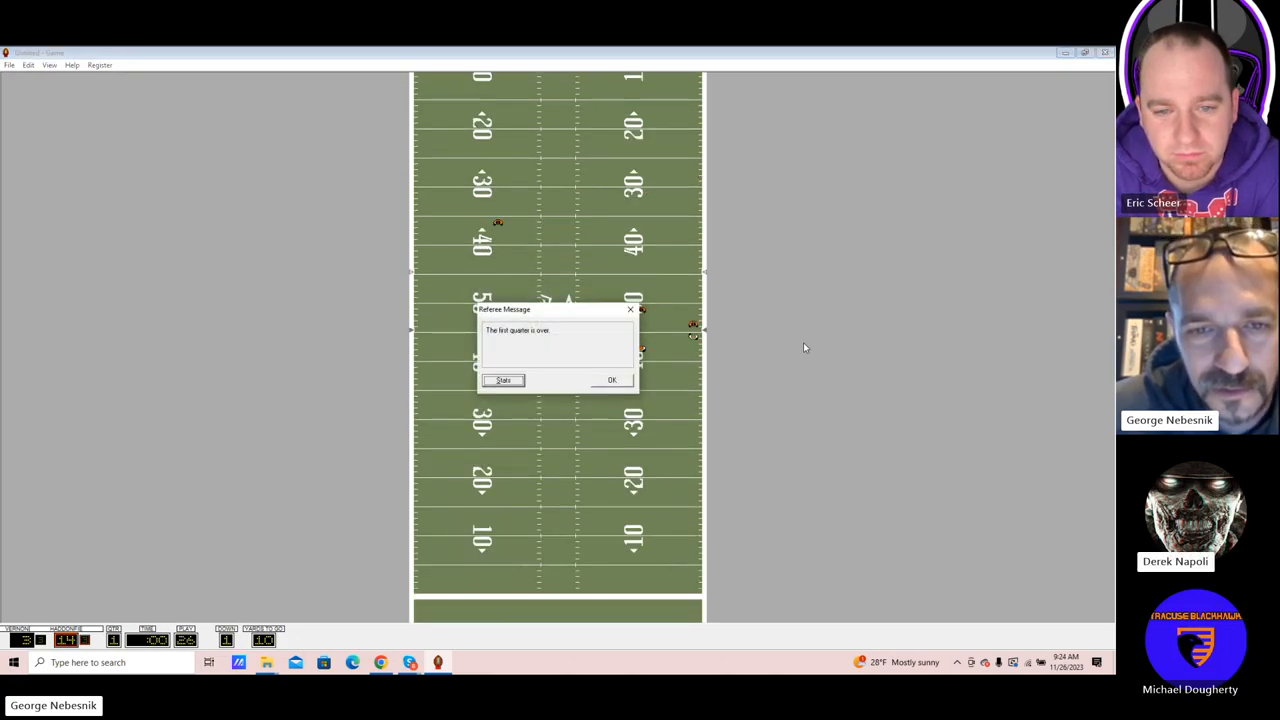
- Review the first-quarter game statistics and resume second-quarter play
click(504, 380)
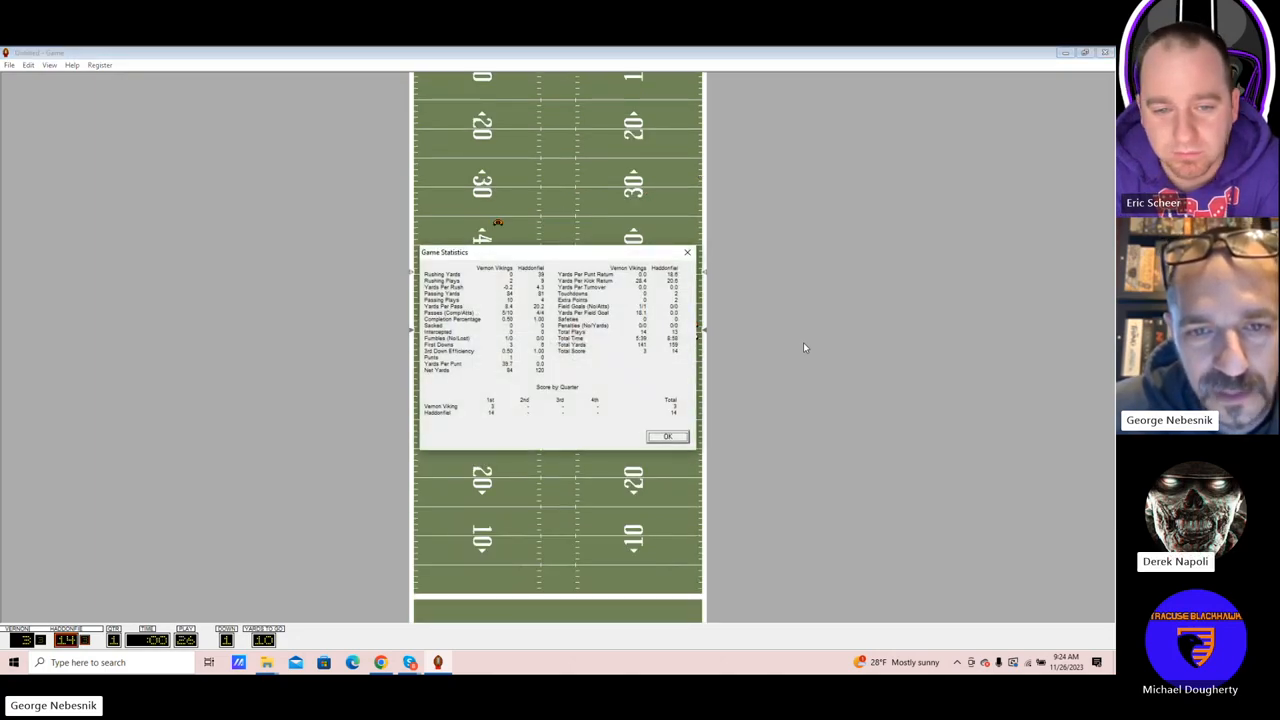
click(668, 436)
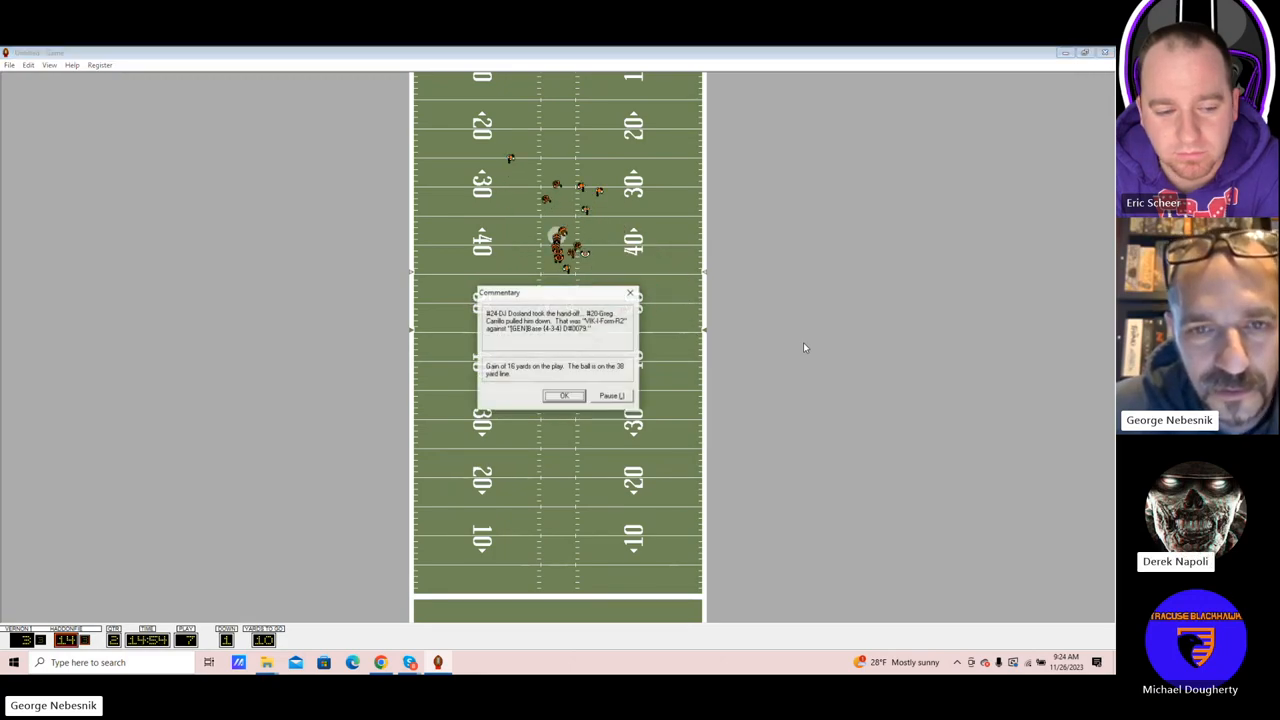
- Run second-quarter plays through a fumble recovery and incomplete pass to the two-minute warning
click(564, 396)
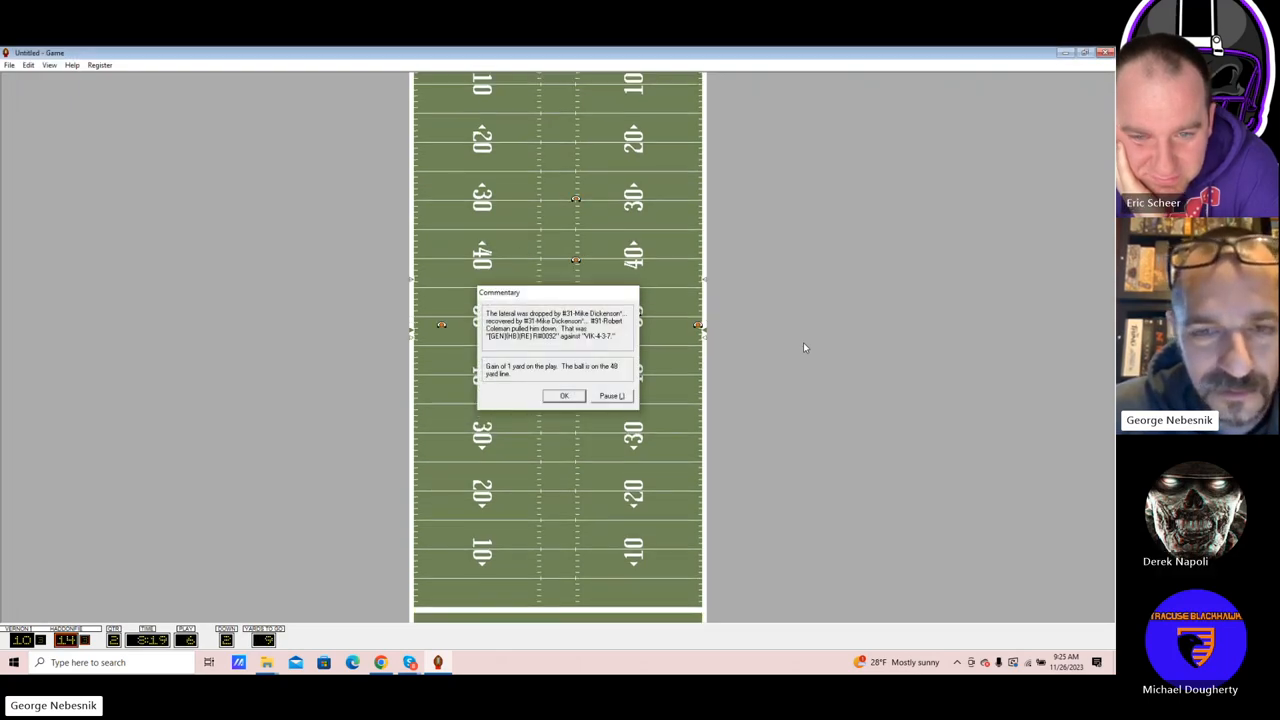
click(564, 396)
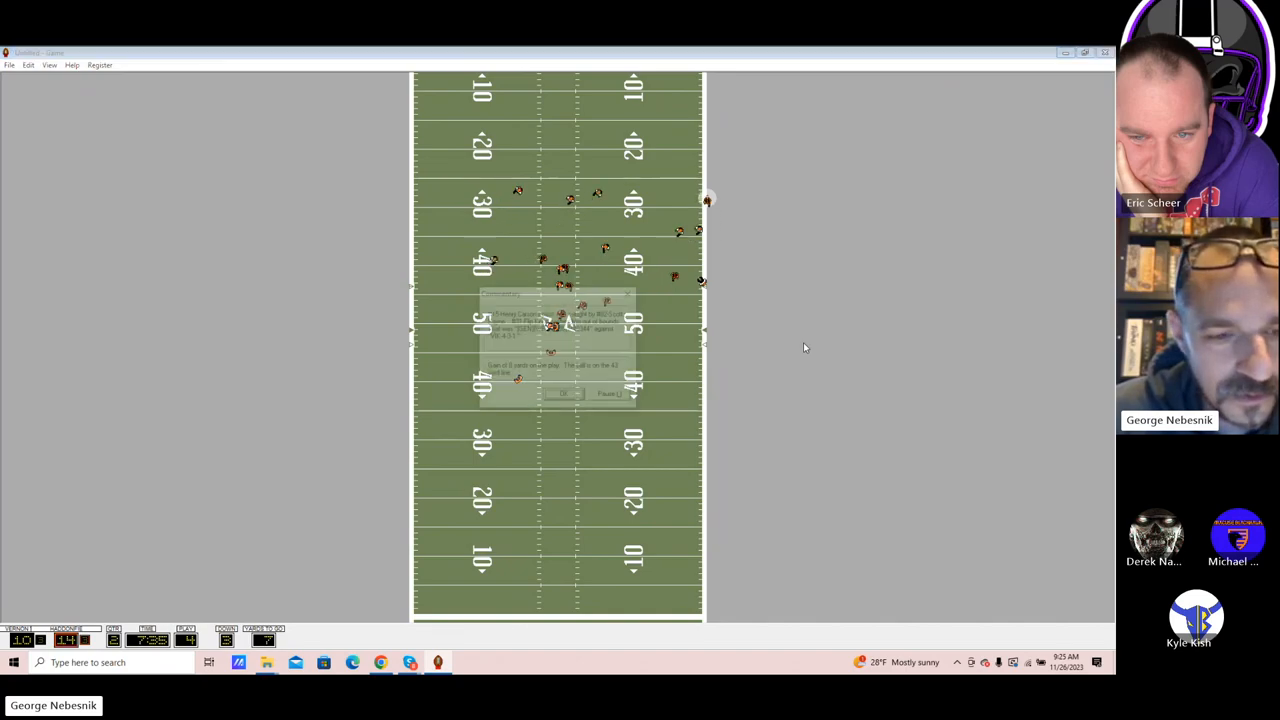
click(564, 392)
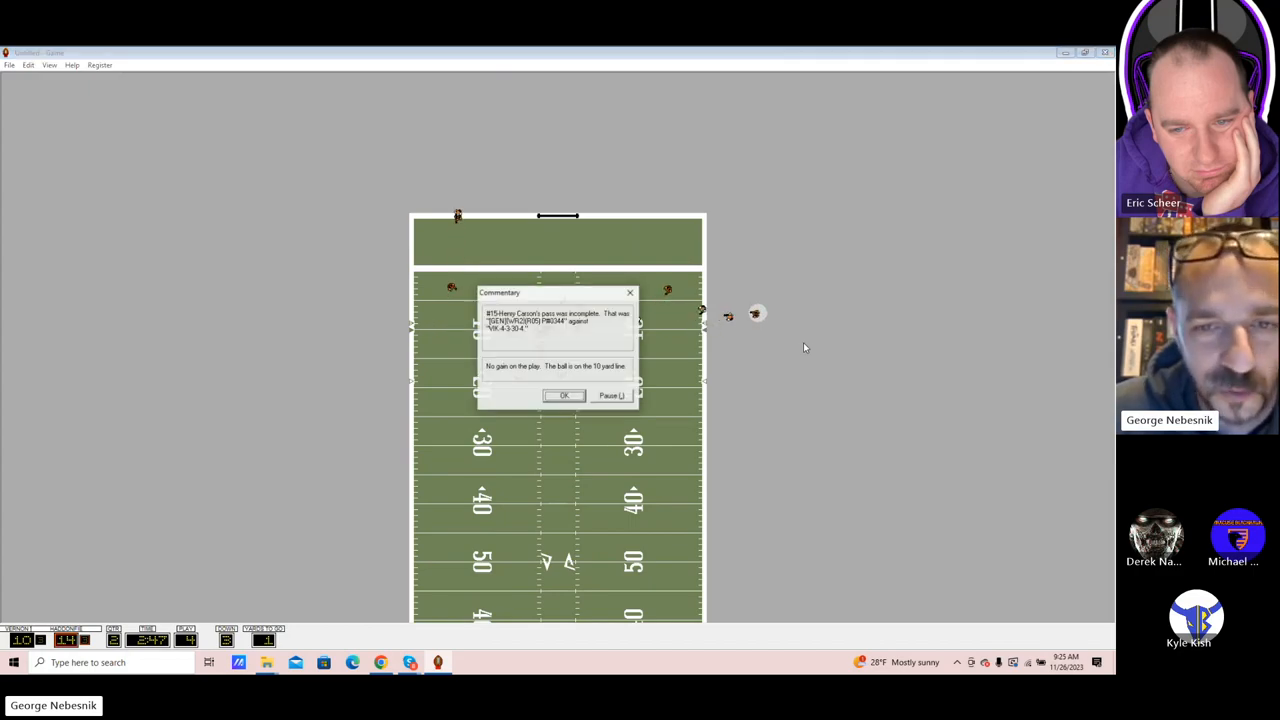
click(564, 396)
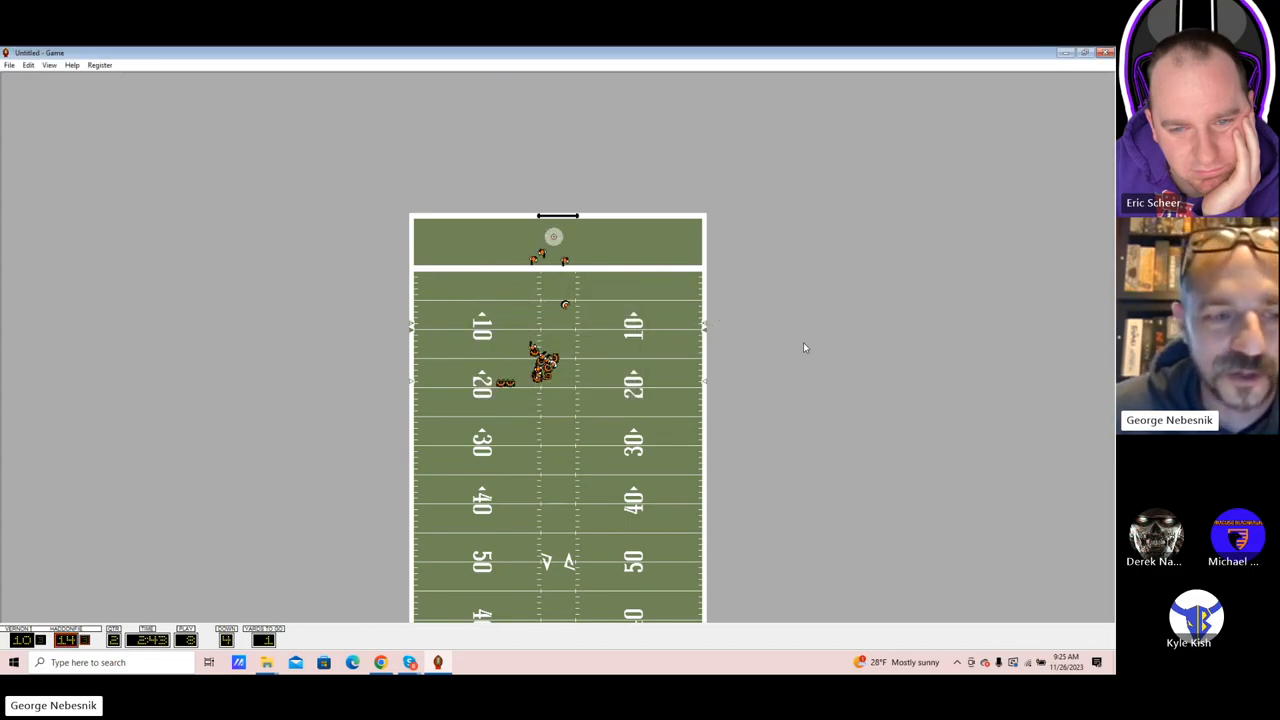
scroll(down, 3)
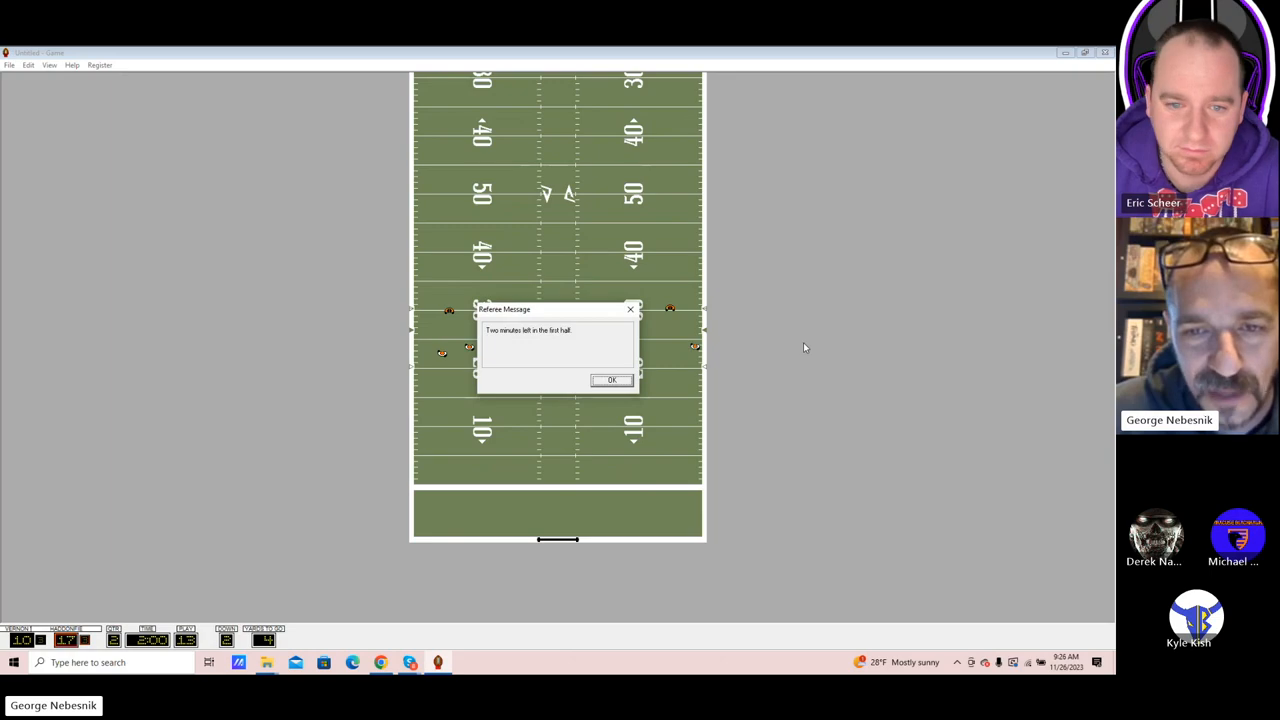
- Acknowledge the two-minute warning and play through a fumble and interception return until the half ends
click(612, 380)
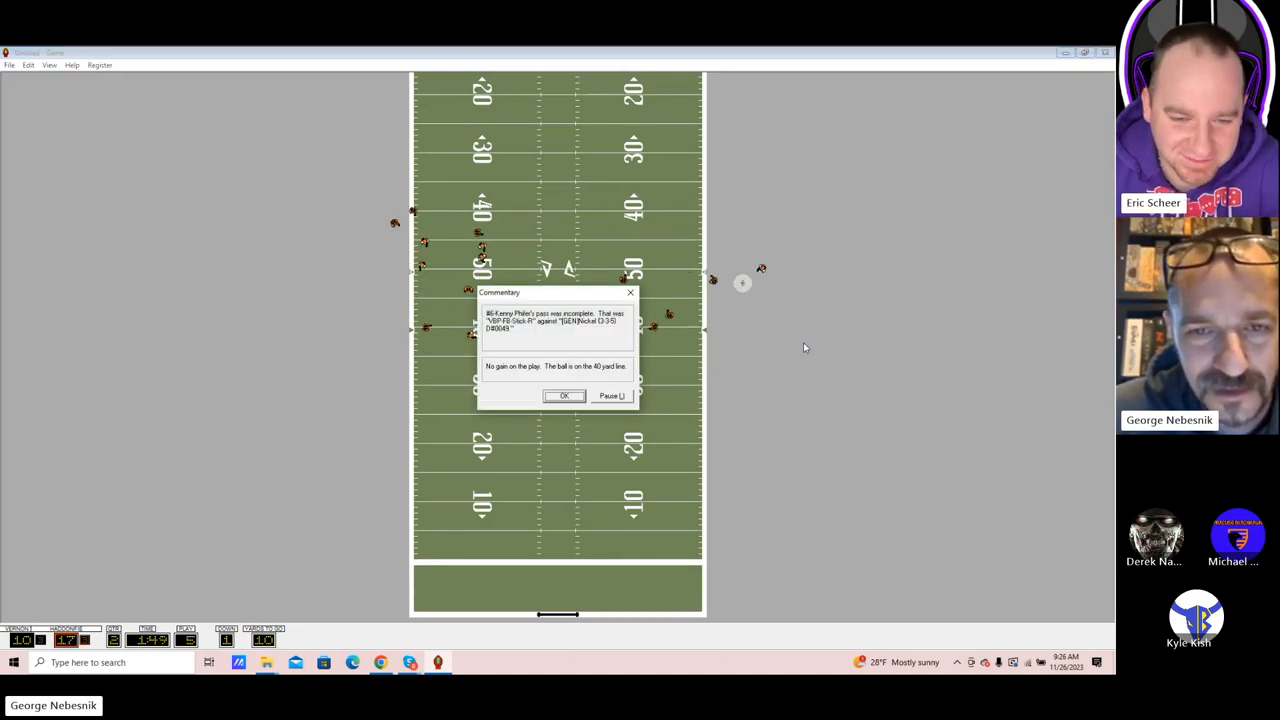
click(564, 396)
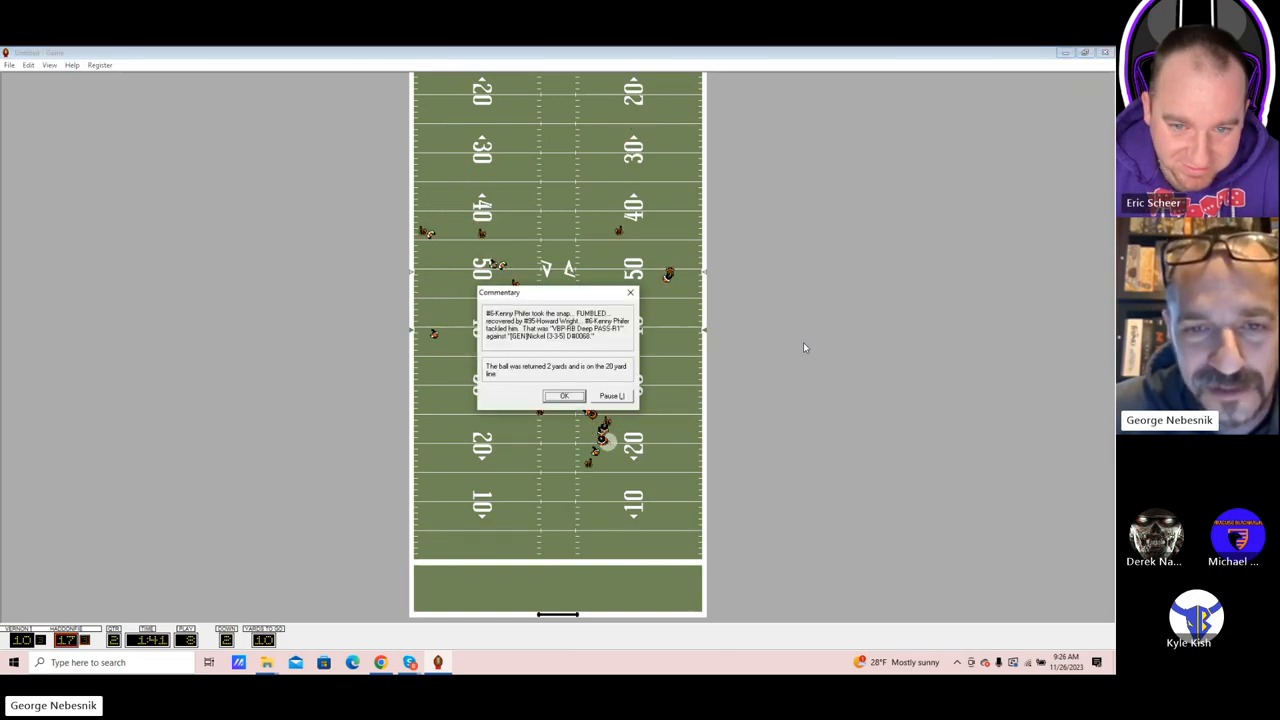
click(564, 396)
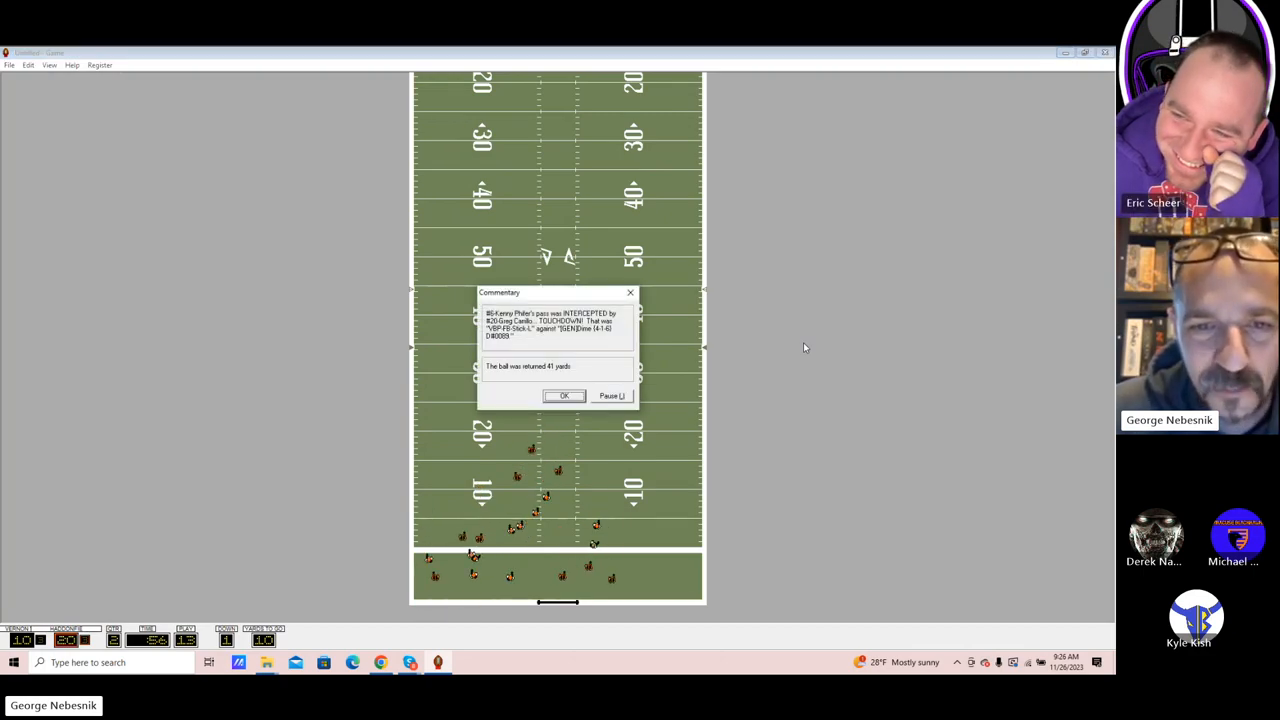
click(564, 396)
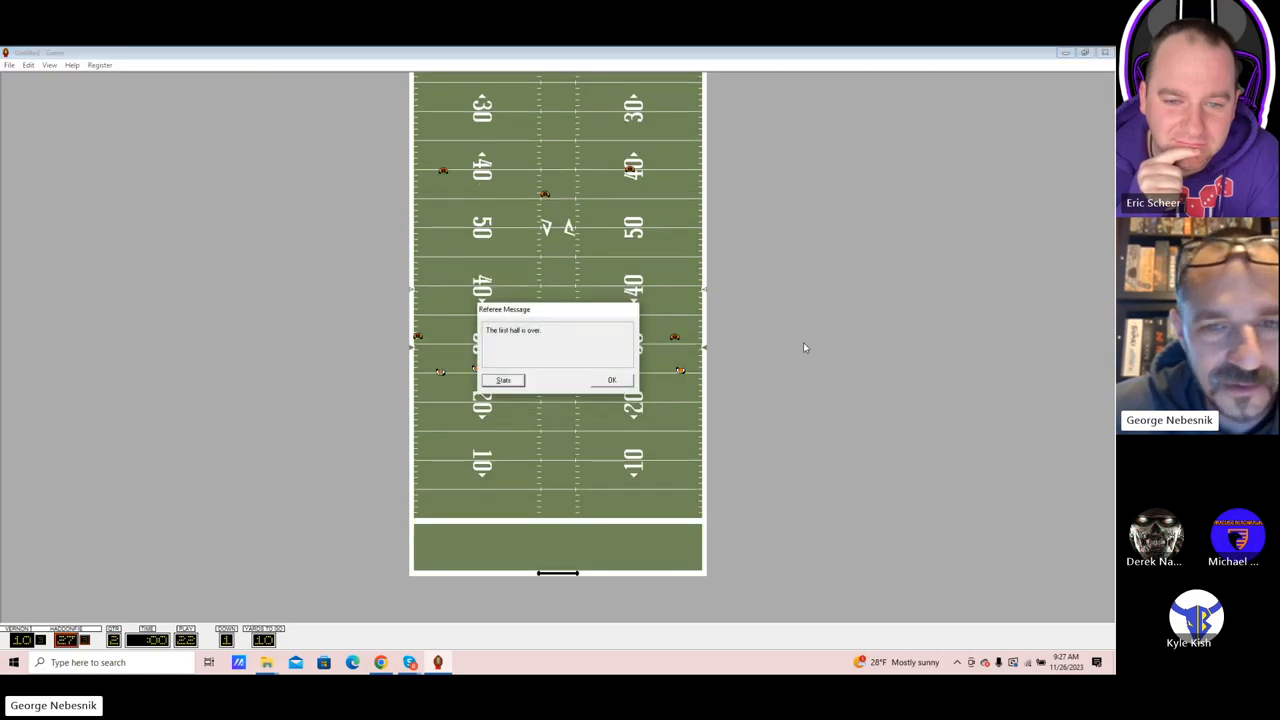
- Acknowledge halftime, close the halftime statistics and begin the second half
click(504, 380)
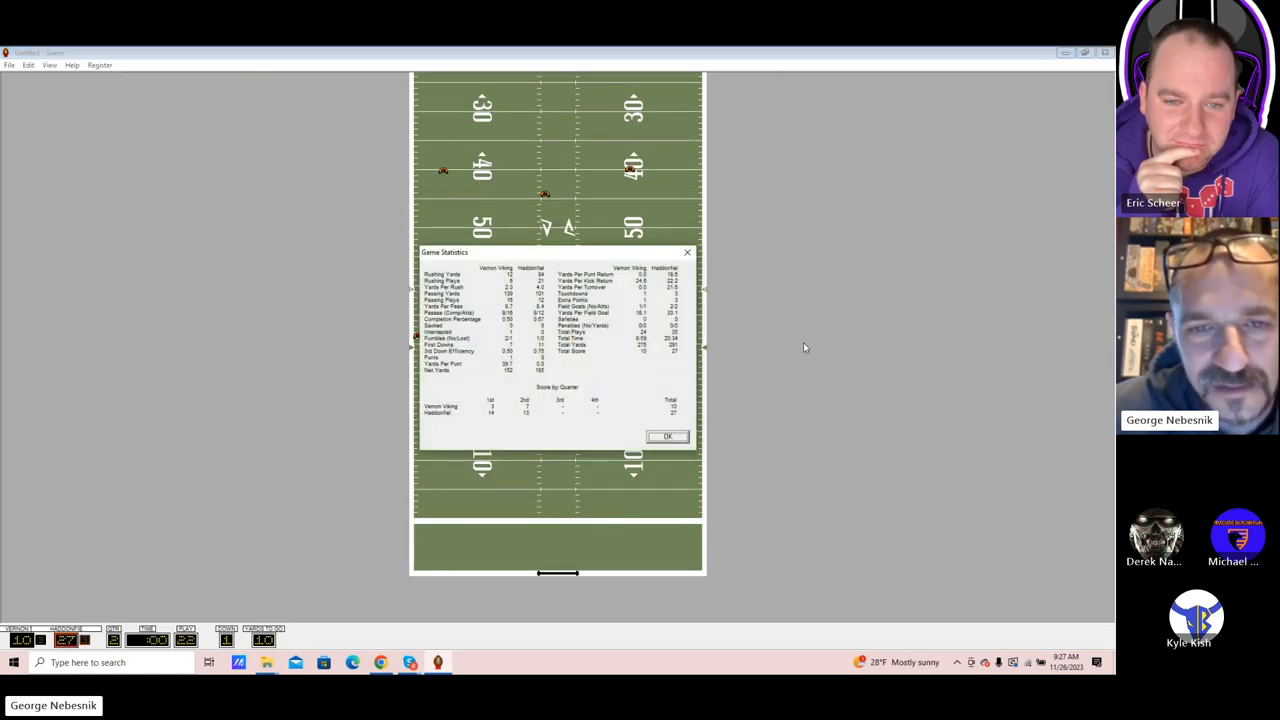
click(668, 436)
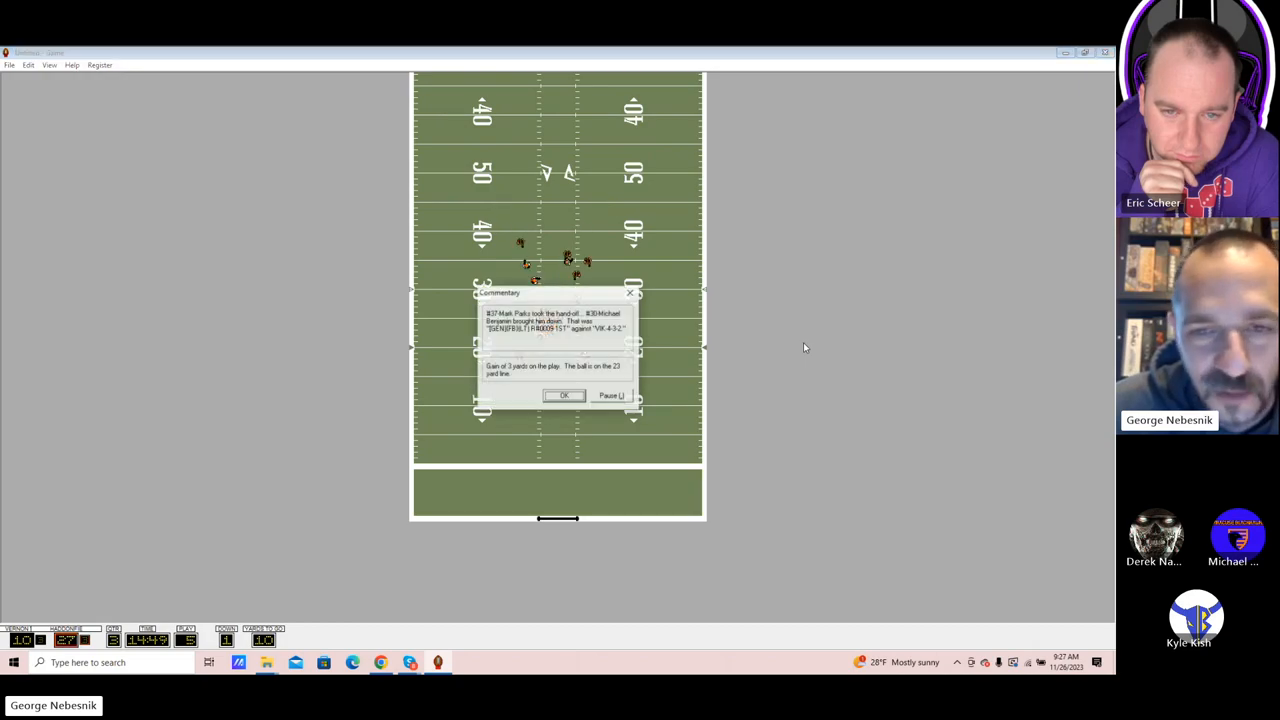
- Run third-quarter plays, moving the drive inside the 5-yard line until a face mask penalty is called
click(564, 396)
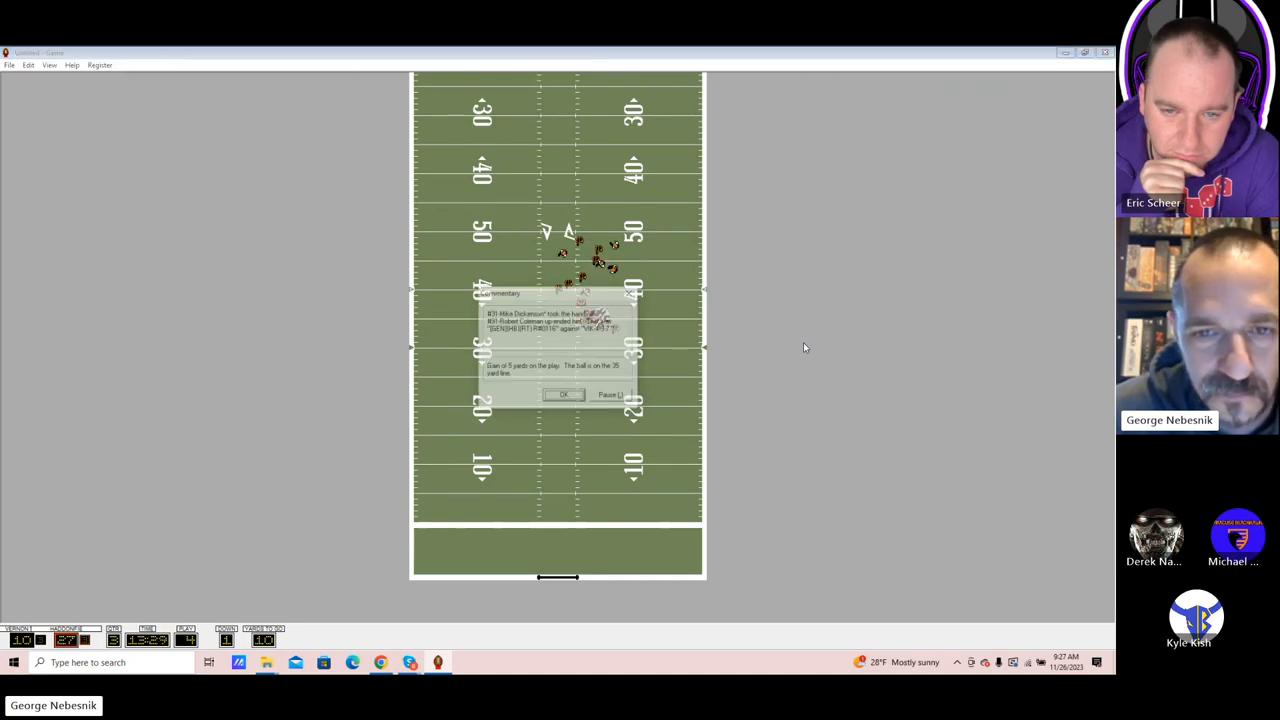
click(564, 392)
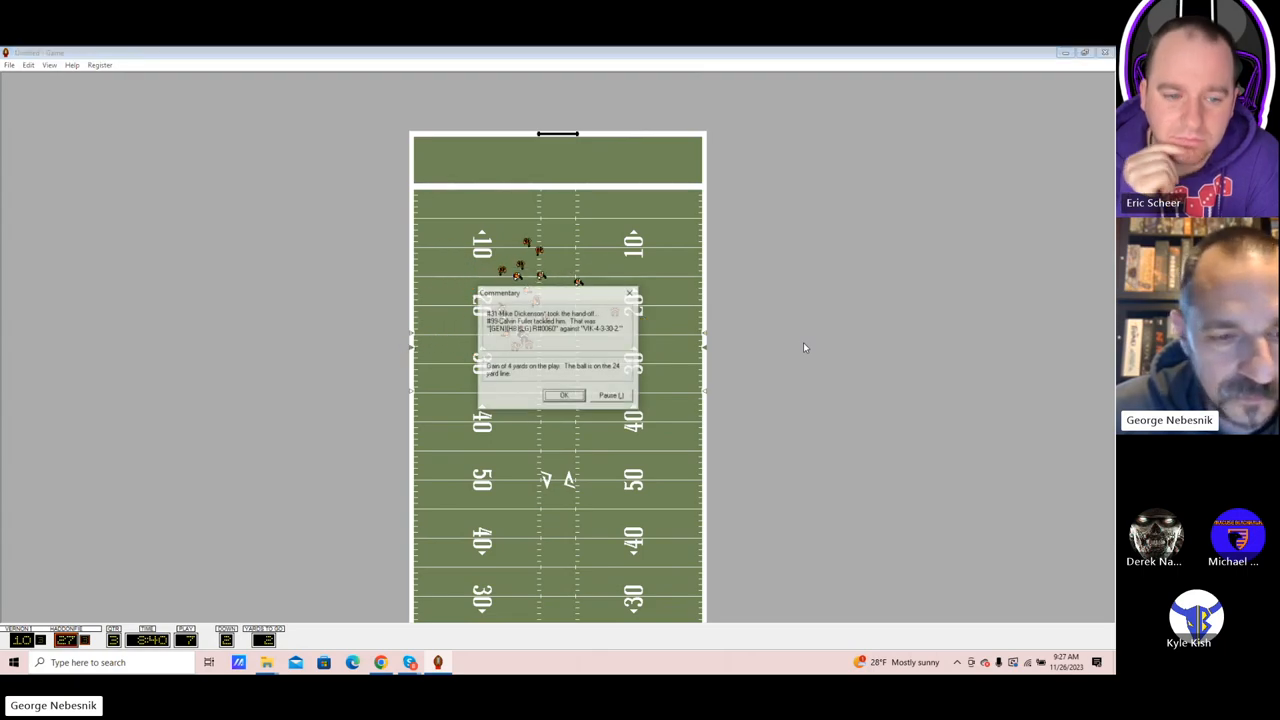
click(564, 394)
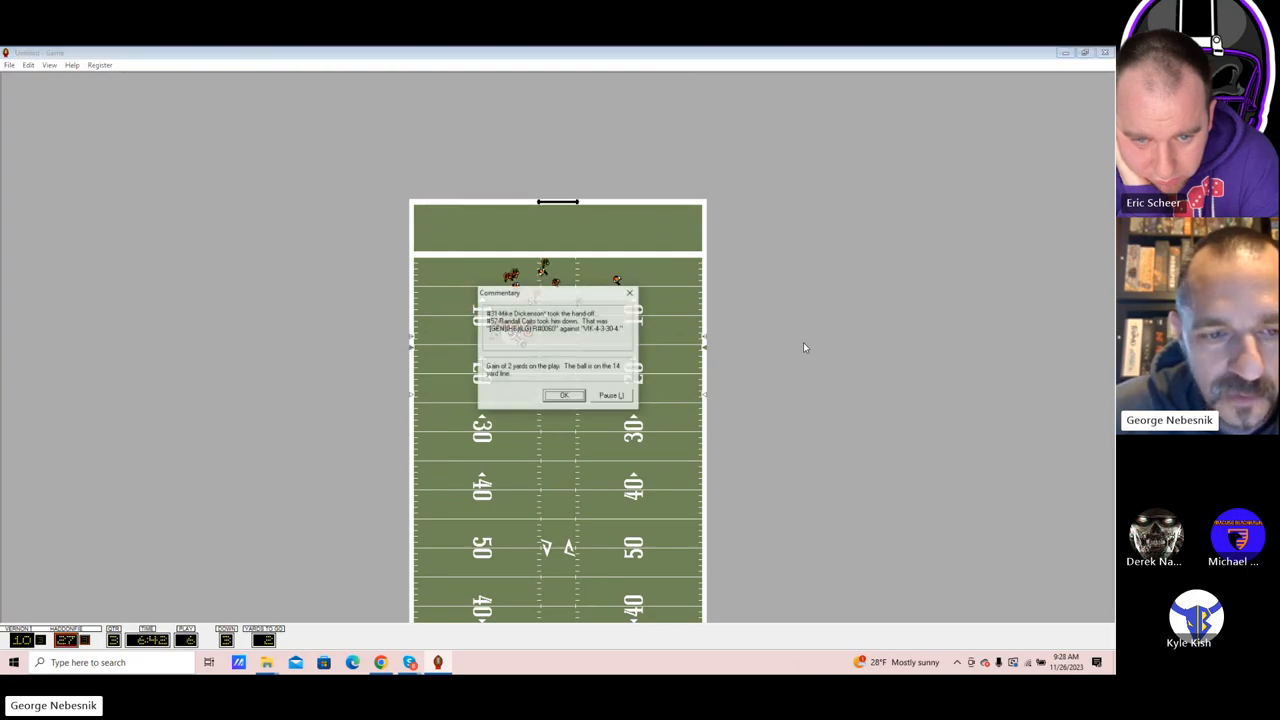
click(564, 396)
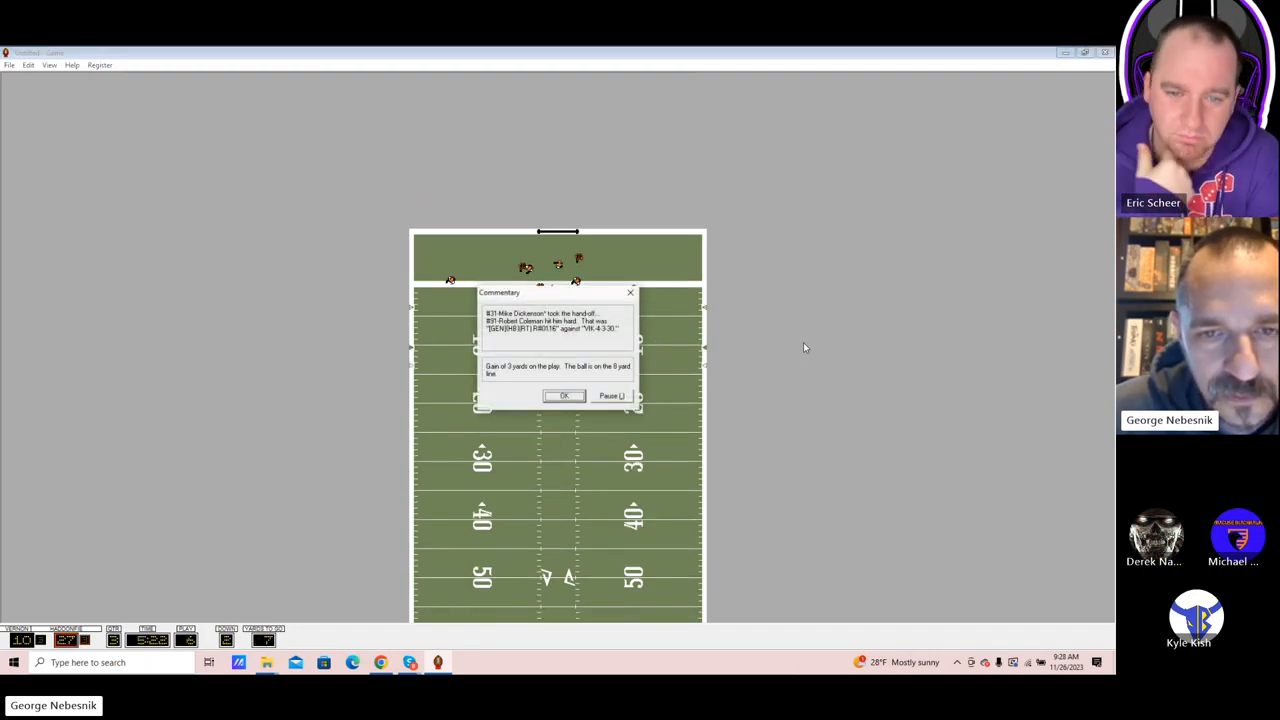
click(564, 396)
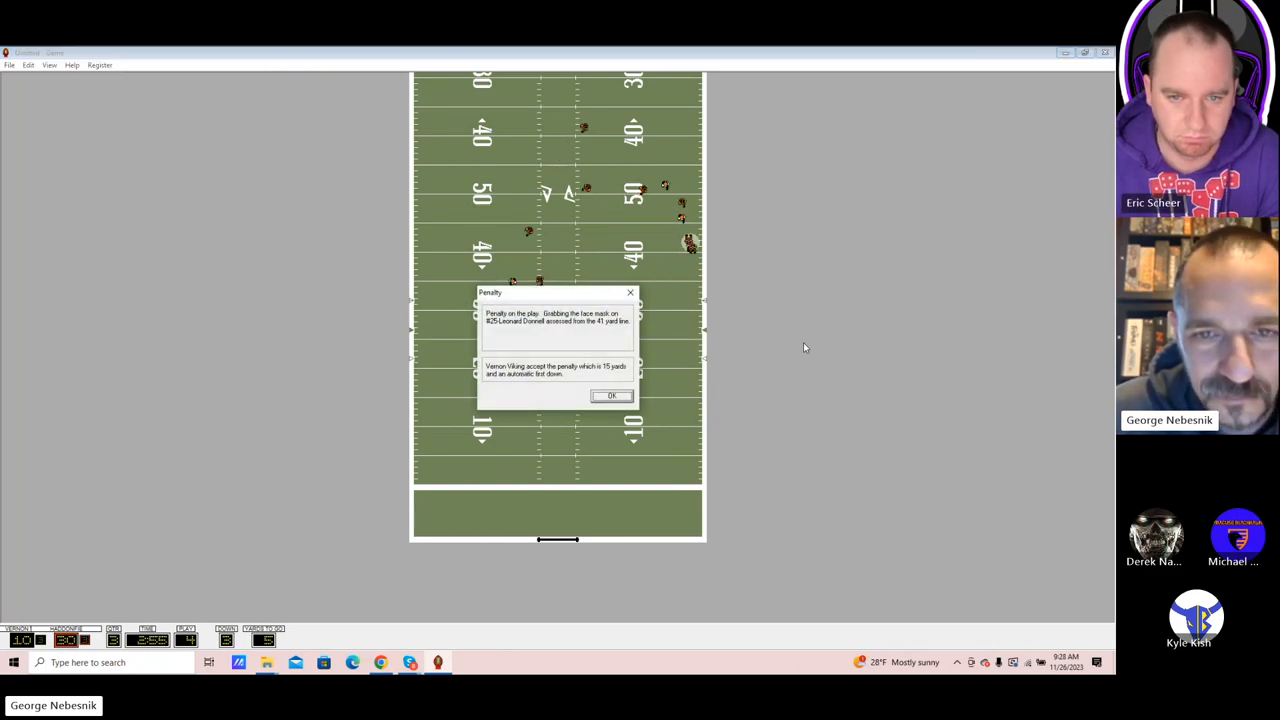
- Accept the 15-yard penalty, continue past the 2-yard loss and close the game statistics
click(612, 396)
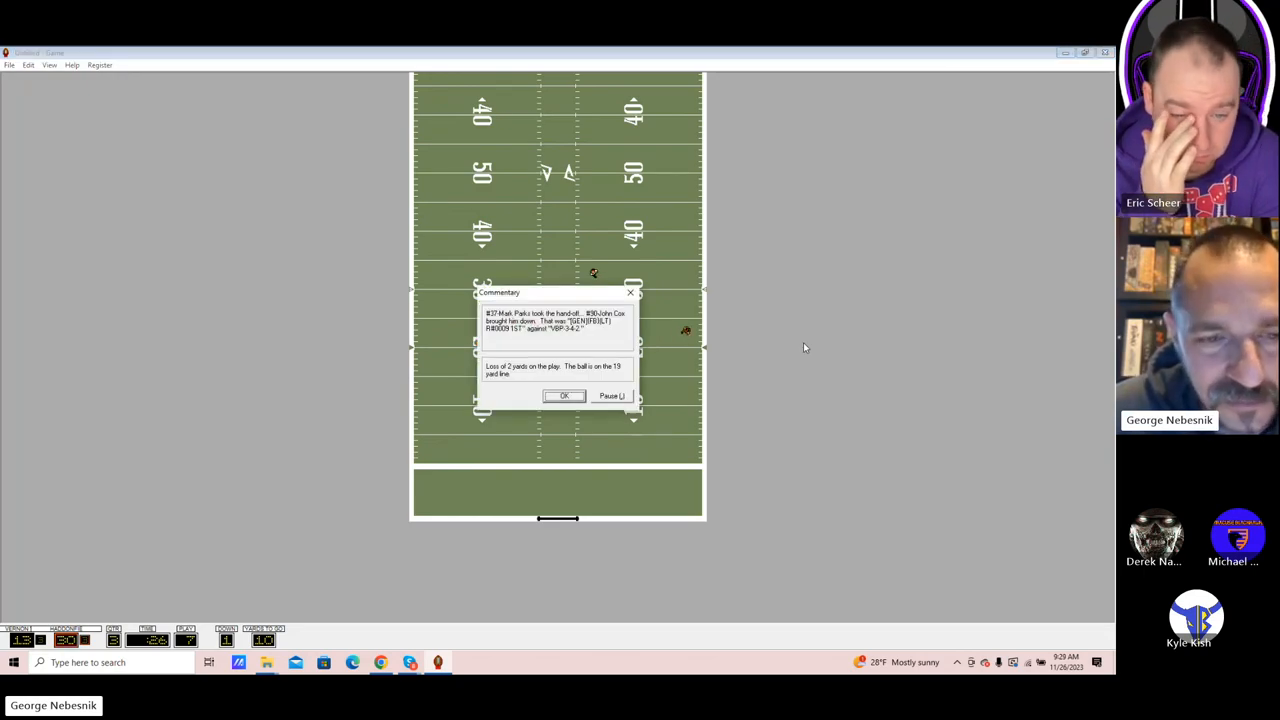
click(564, 396)
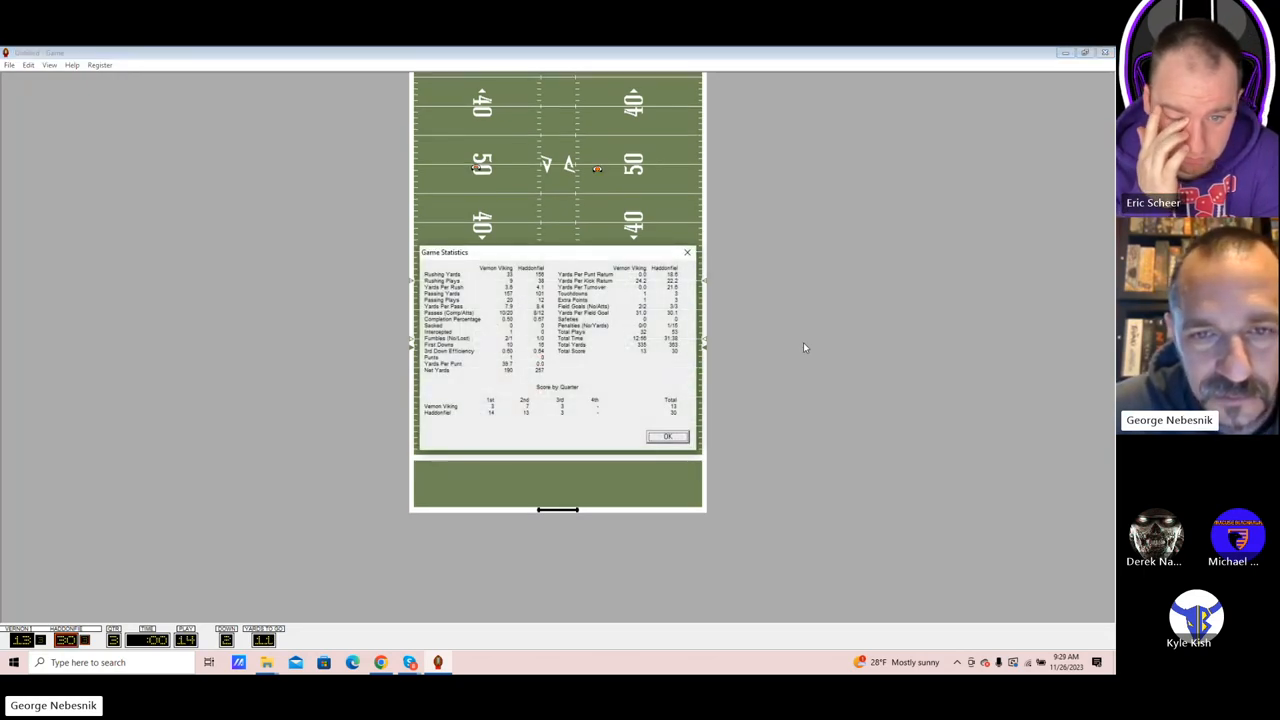
click(668, 436)
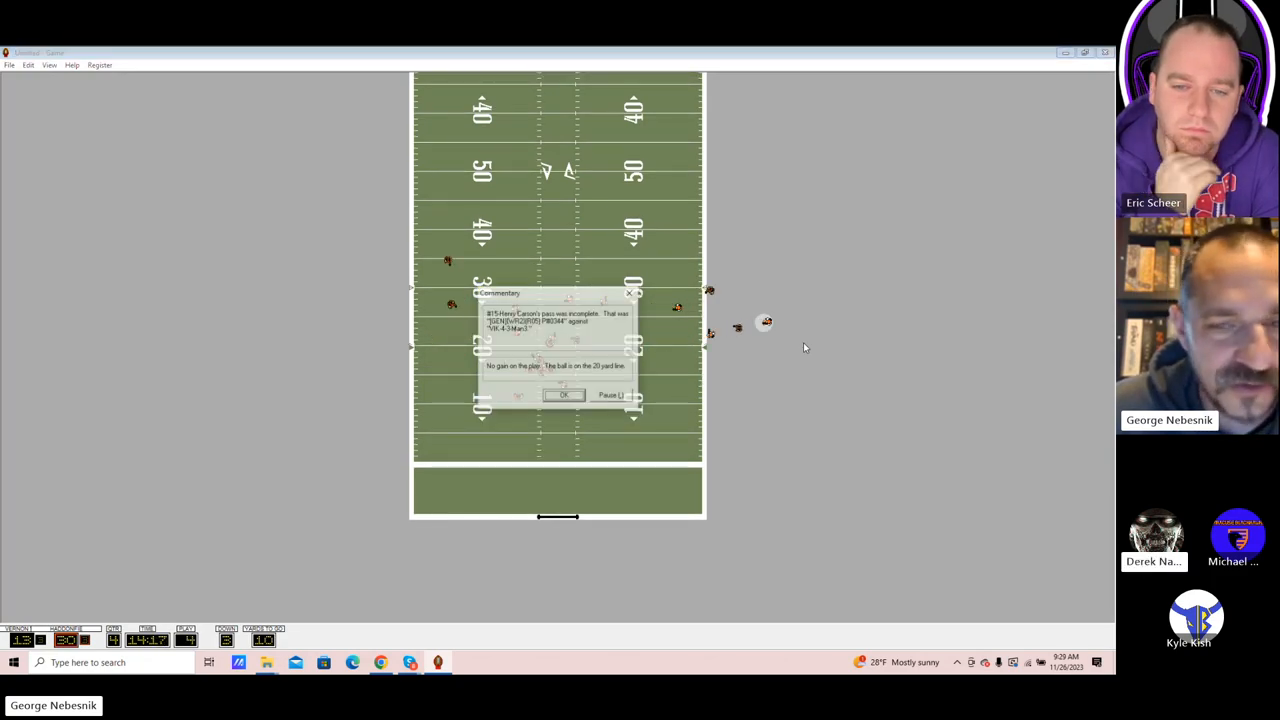
- Play through two incomplete passes and lateral gains toward midfield
click(564, 394)
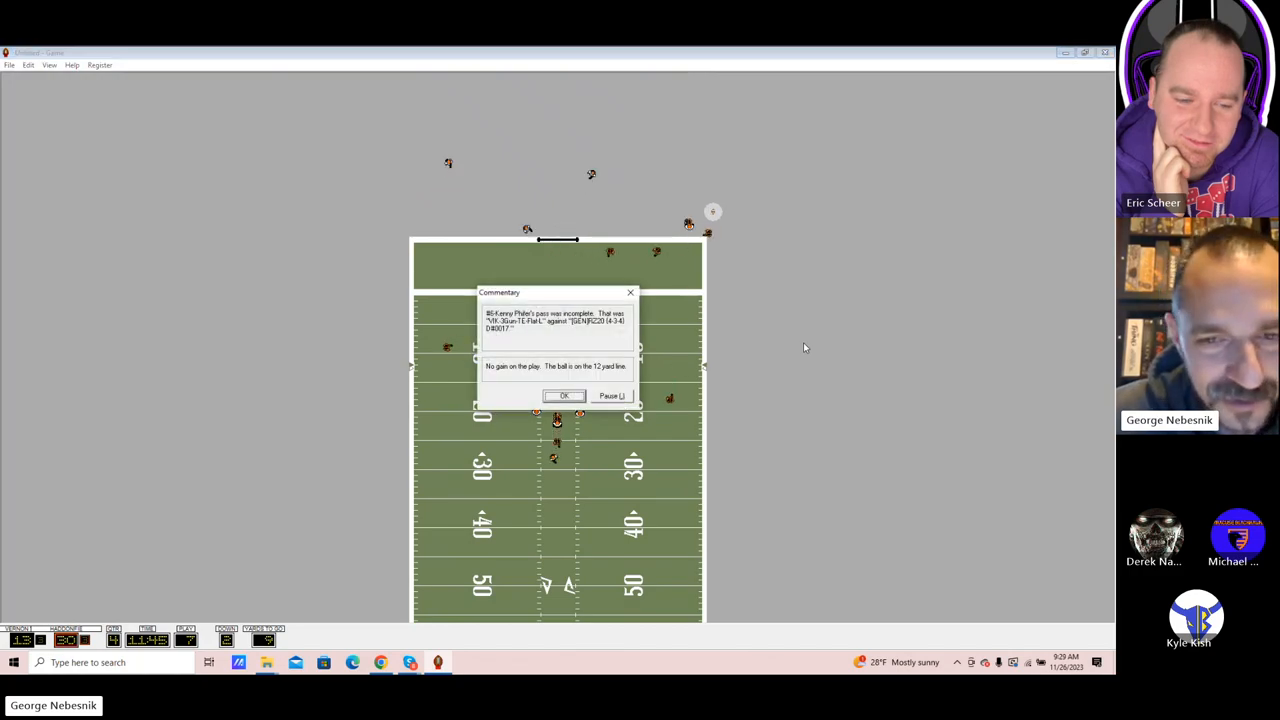
click(564, 396)
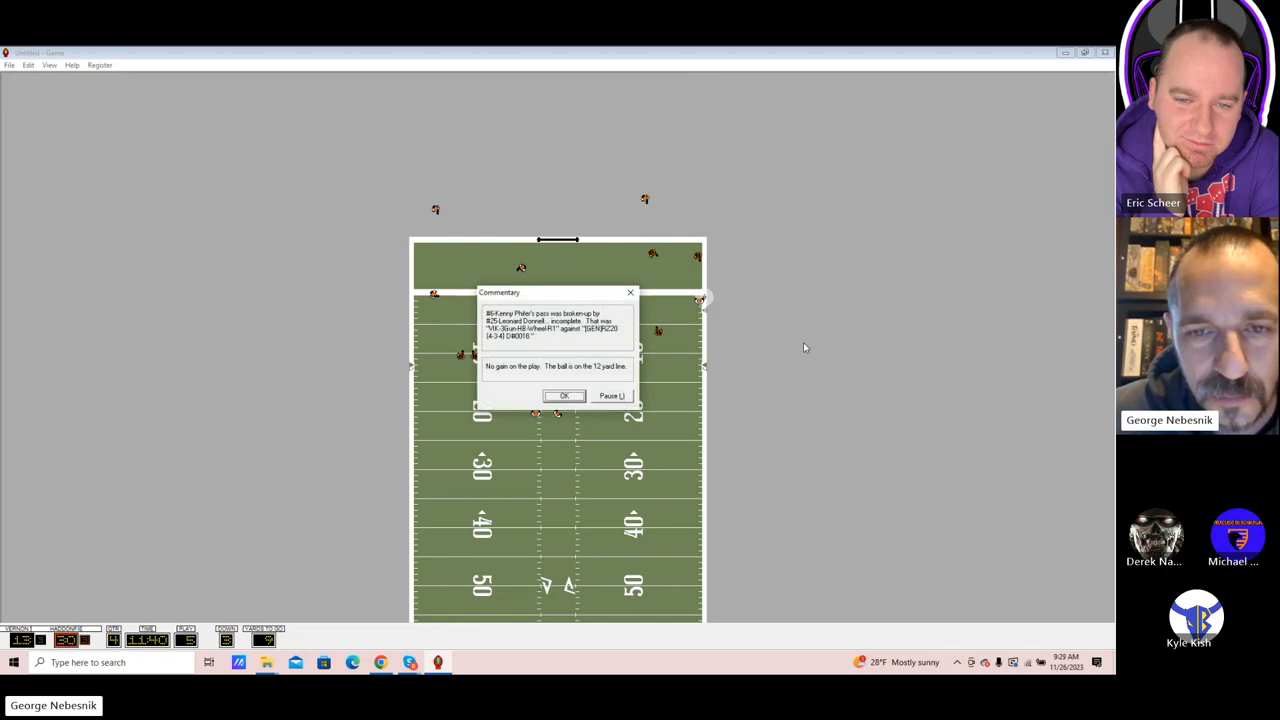
click(564, 396)
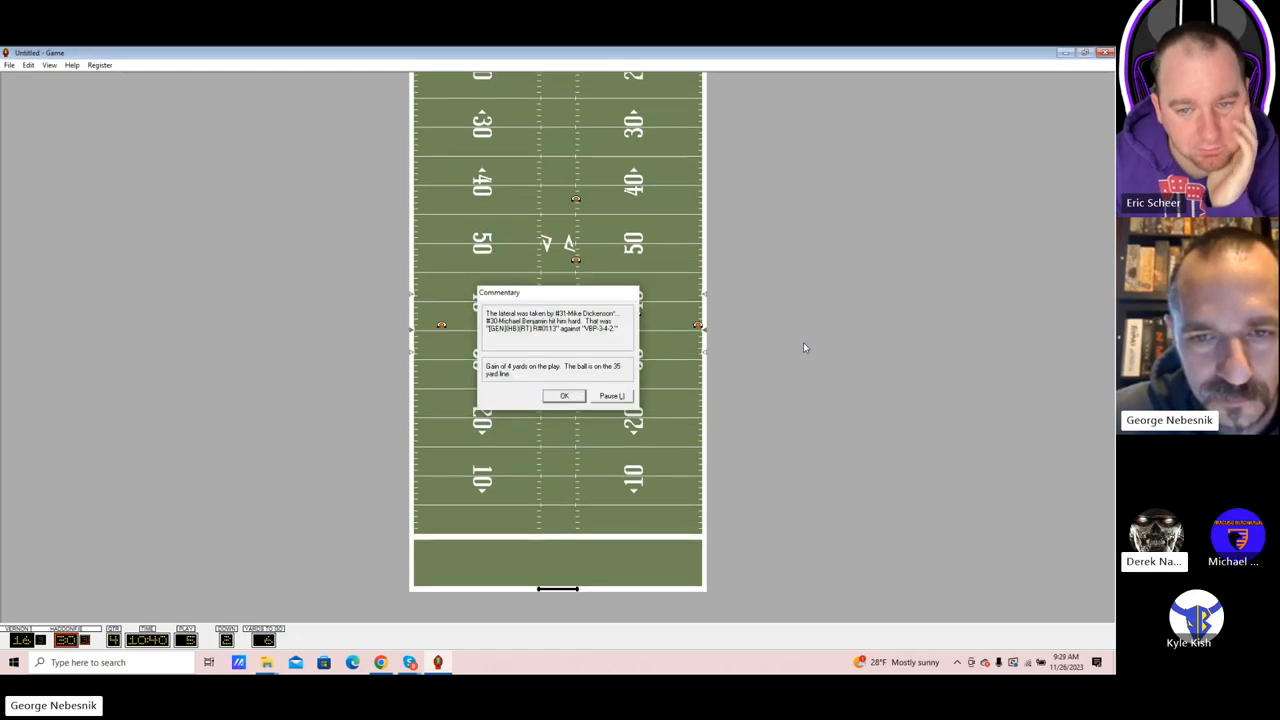
click(564, 396)
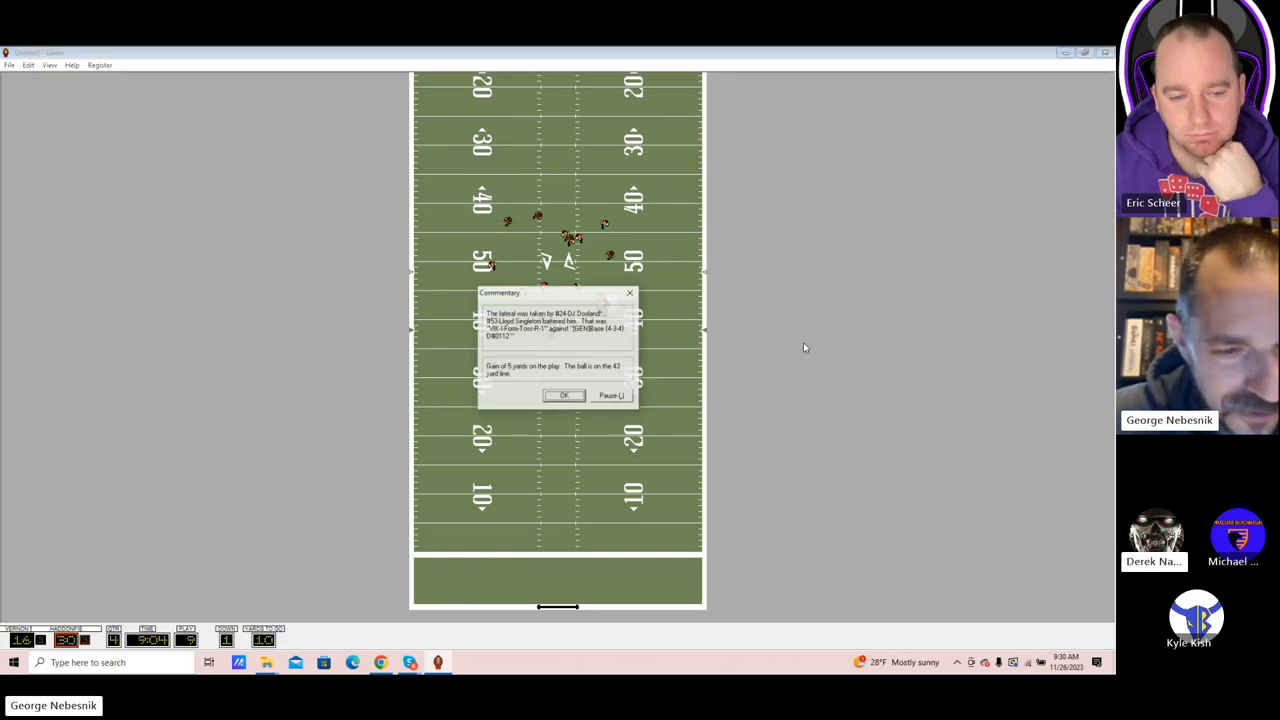
- Run a string of handoffs and a lateral to carry the ball inside the 5-yard line
click(564, 396)
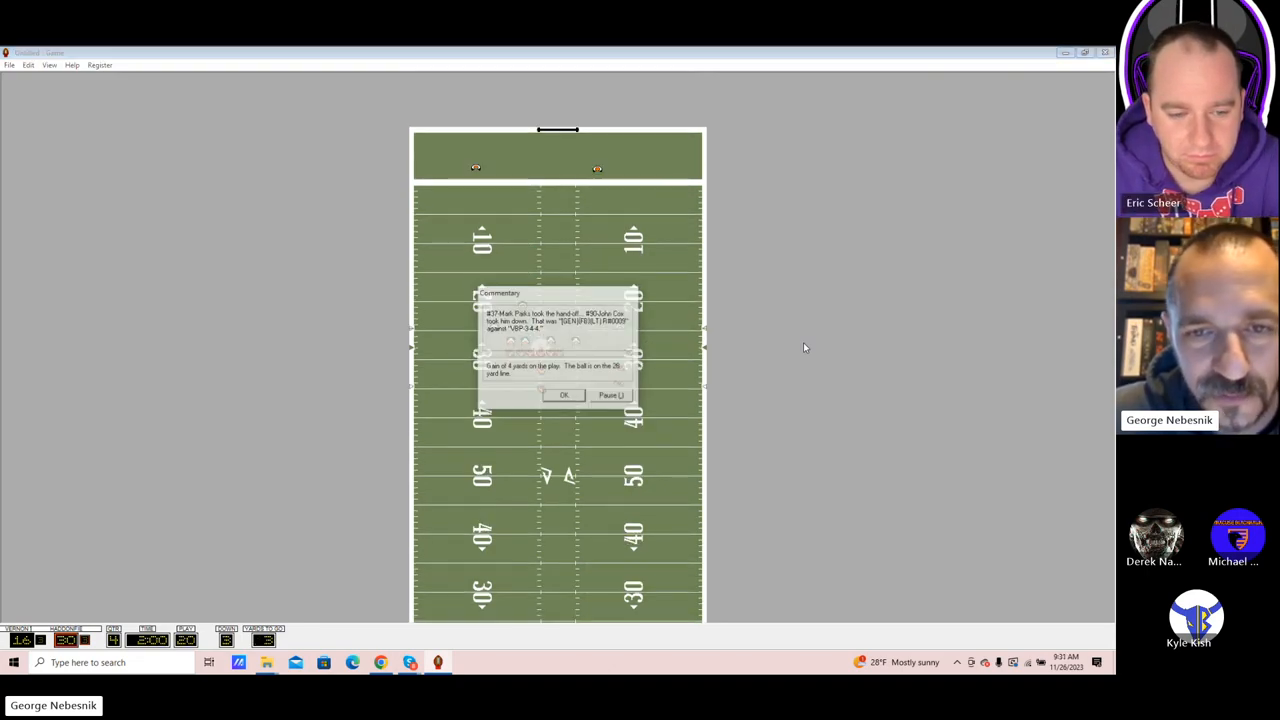
click(564, 396)
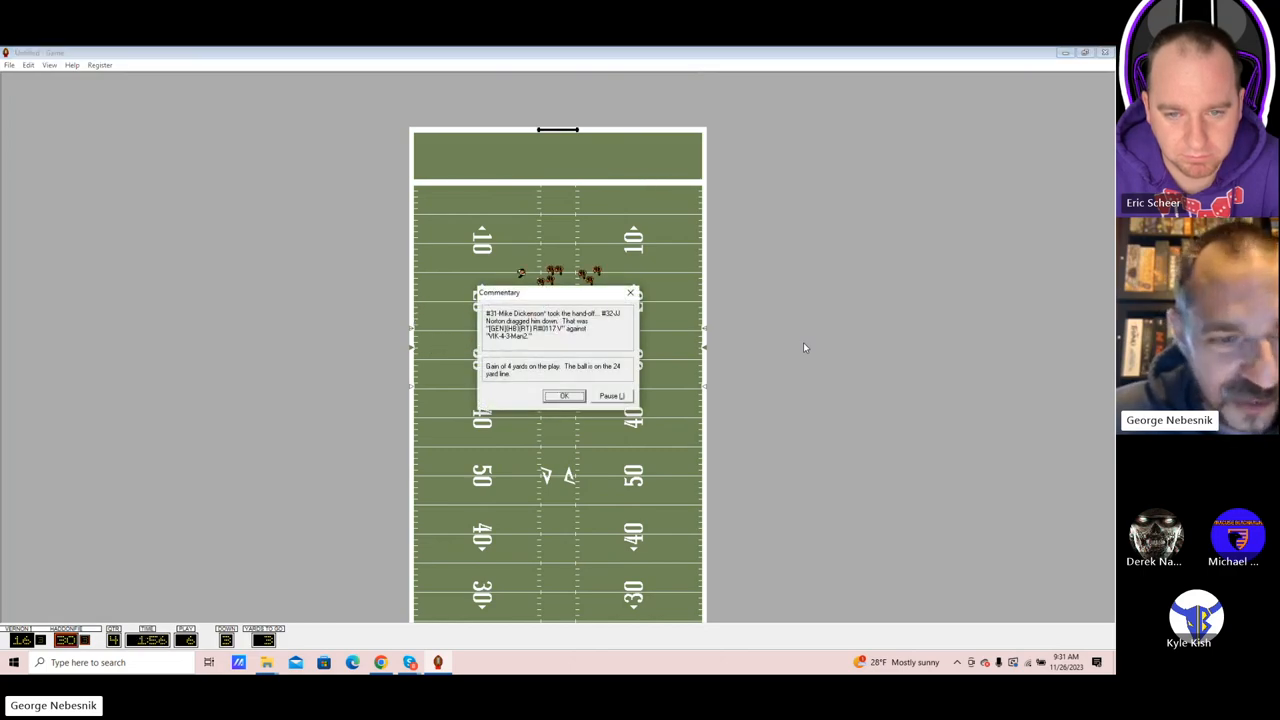
click(564, 396)
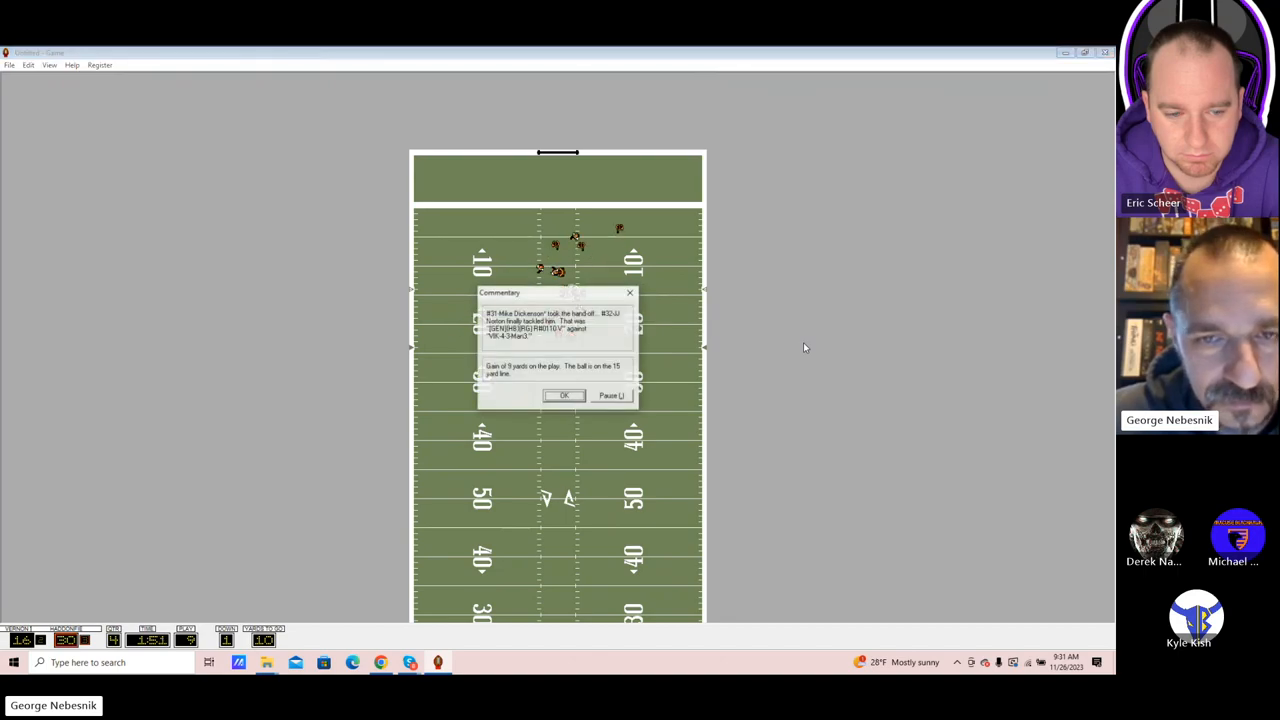
click(564, 396)
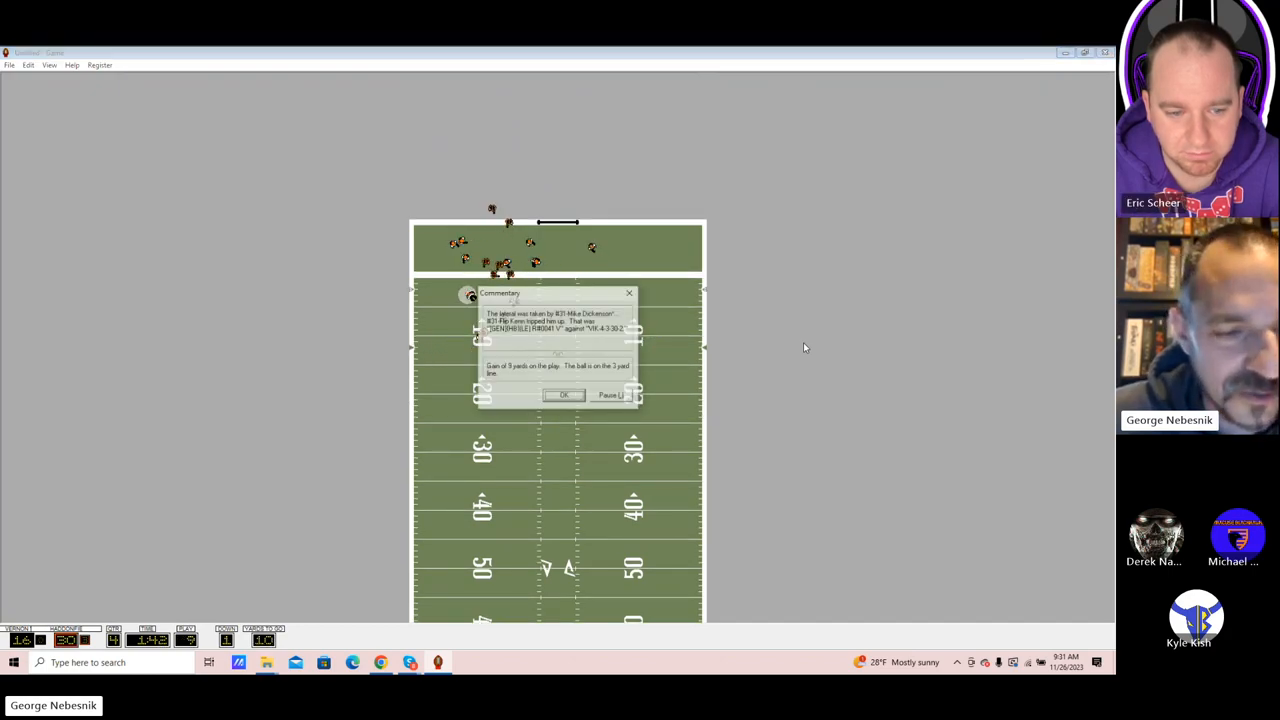
click(564, 394)
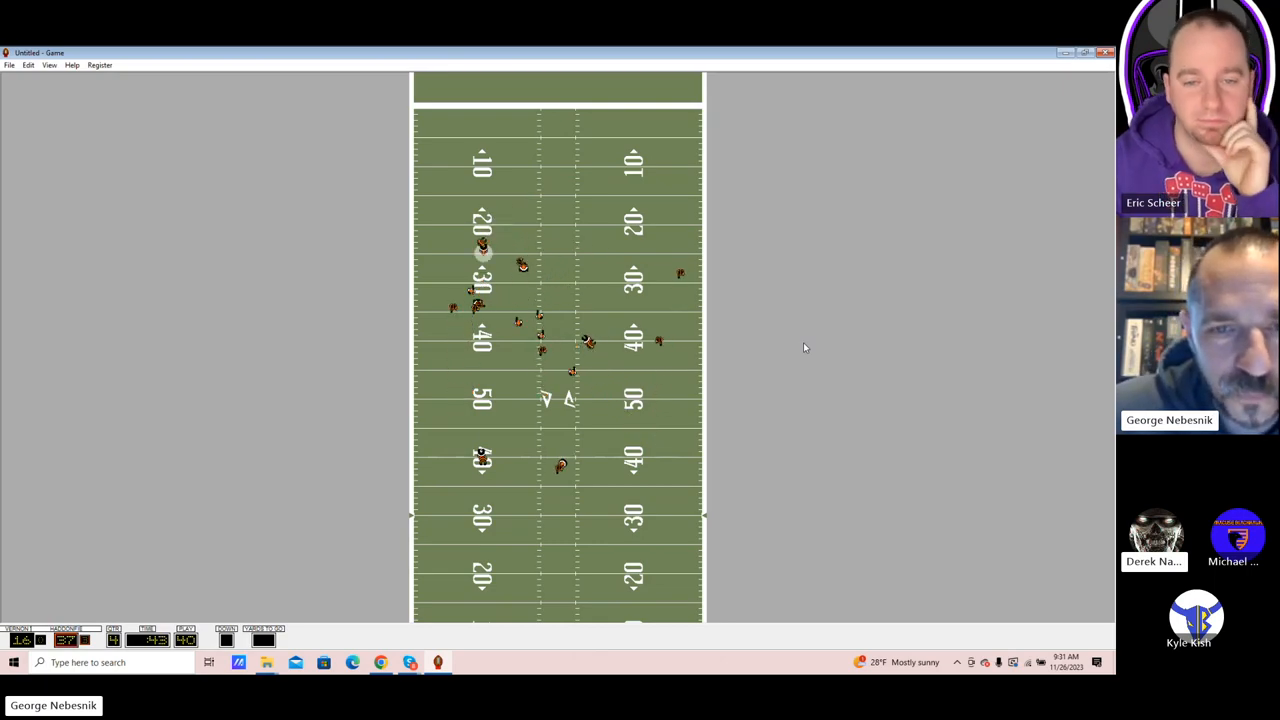
- Acknowledge the referee's game-over message to show the final Game Statistics by quarter
scroll(down, 3)
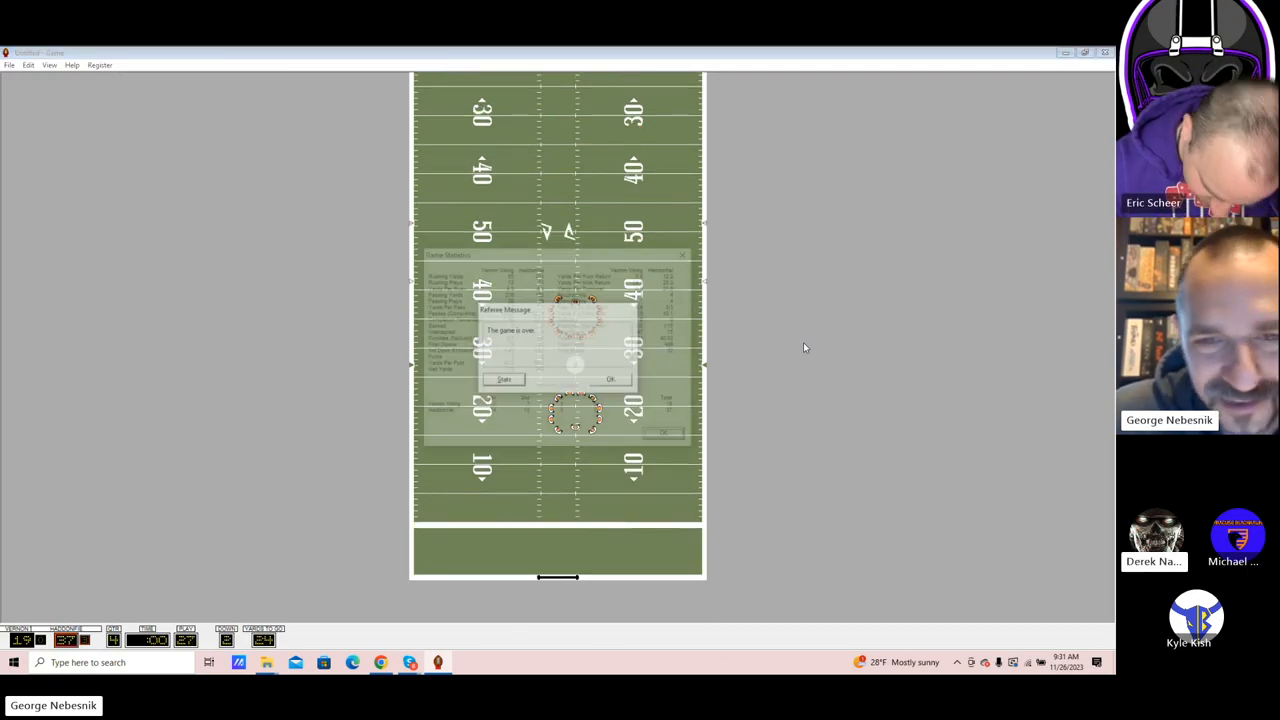
click(612, 380)
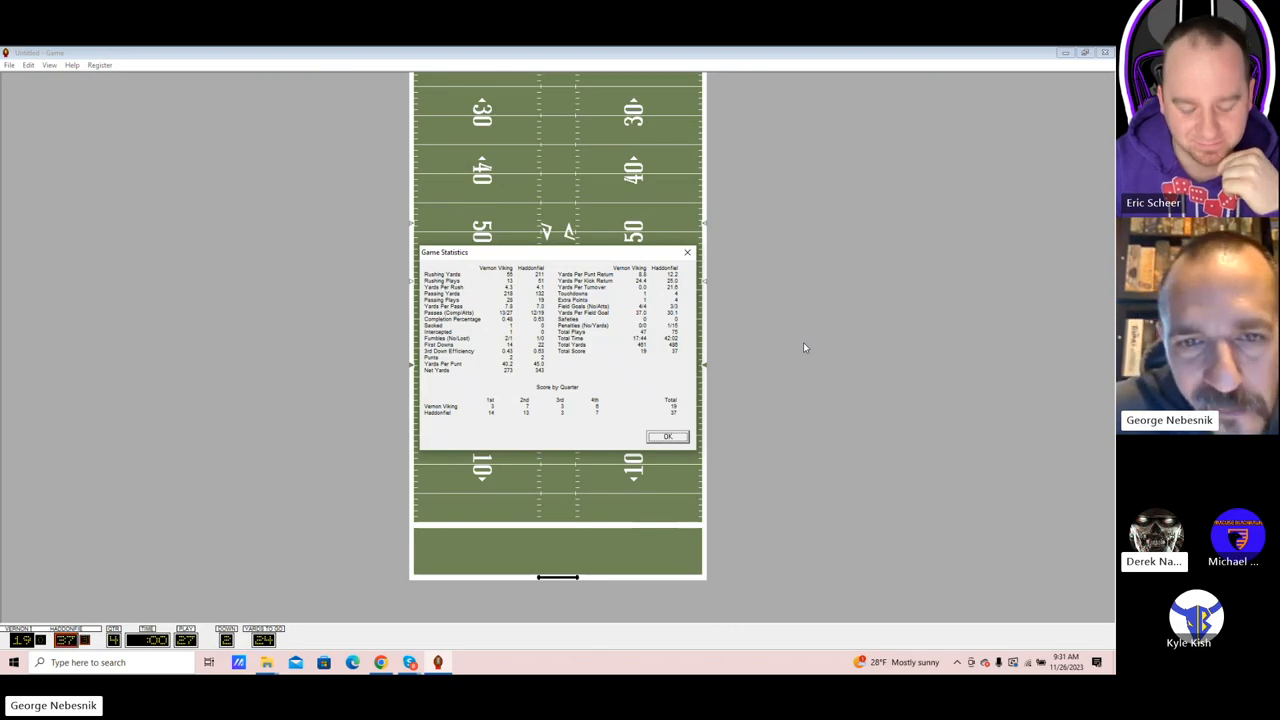